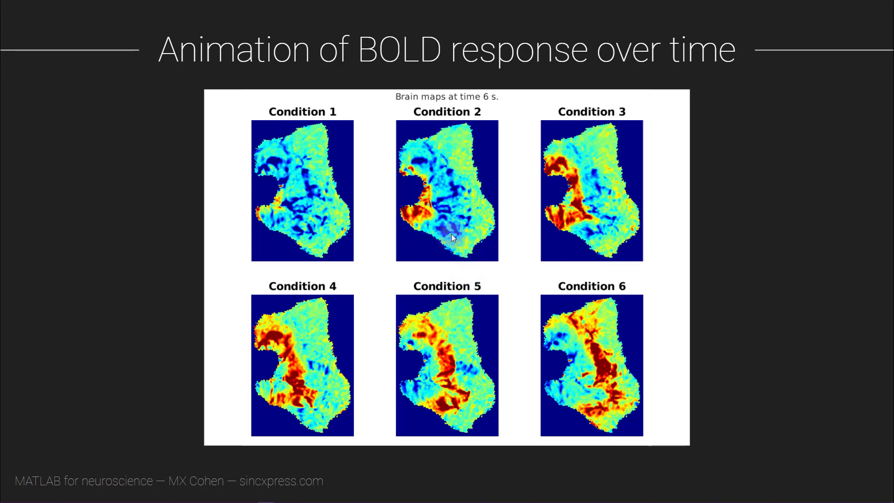
mouse_move(490, 113)
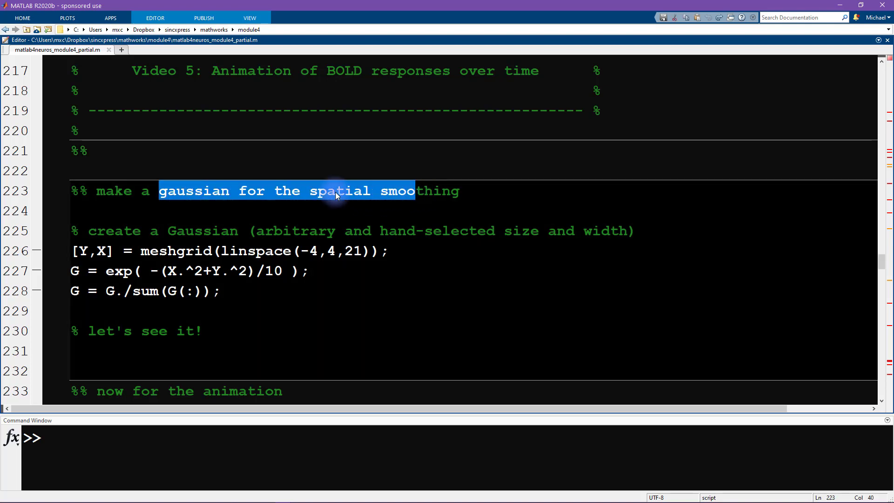
mouse_move(65, 252)
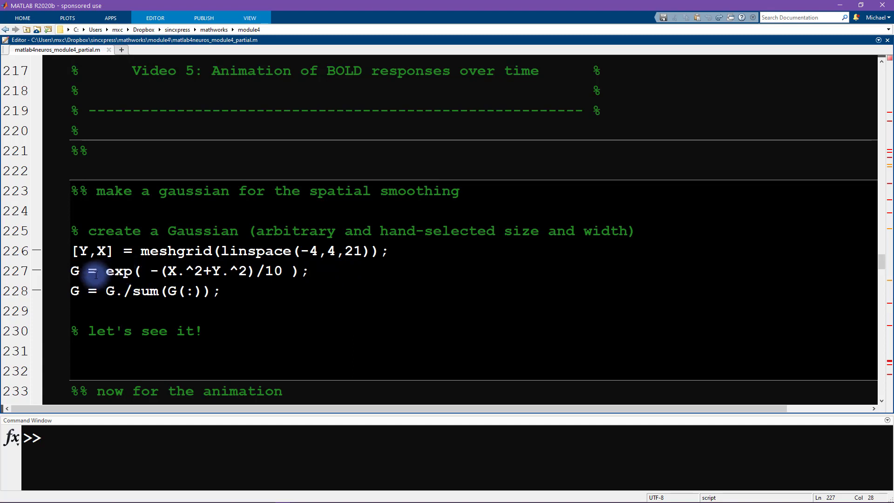
Run the three Gaussian-creation lines, then start an imagesc(G) line to display the kernel.
double_click(117, 271)
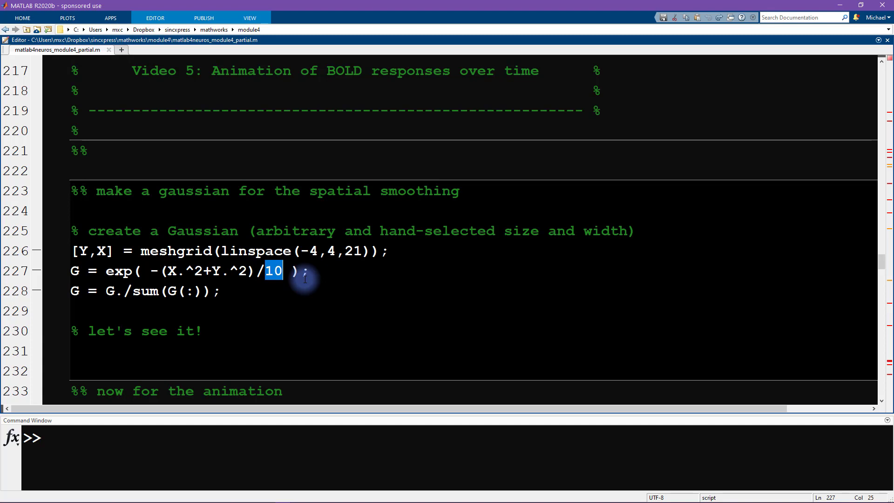
mouse_move(152, 270)
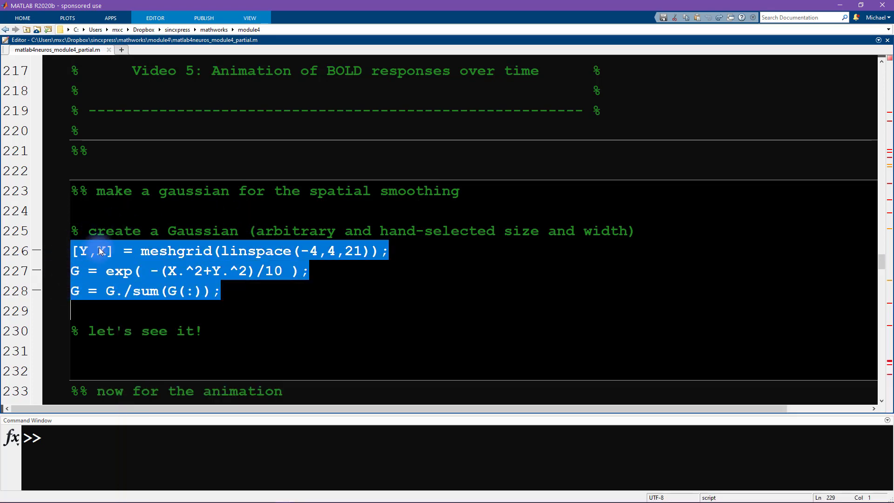
key(F9)
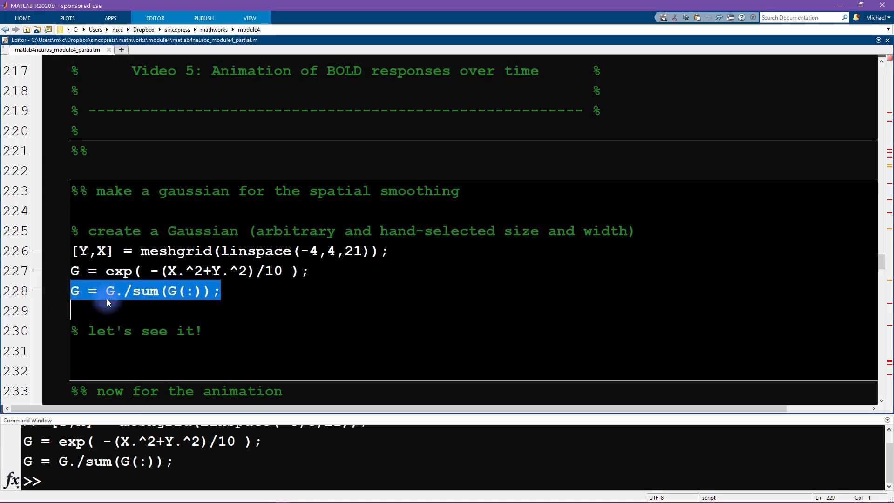
mouse_move(180, 349)
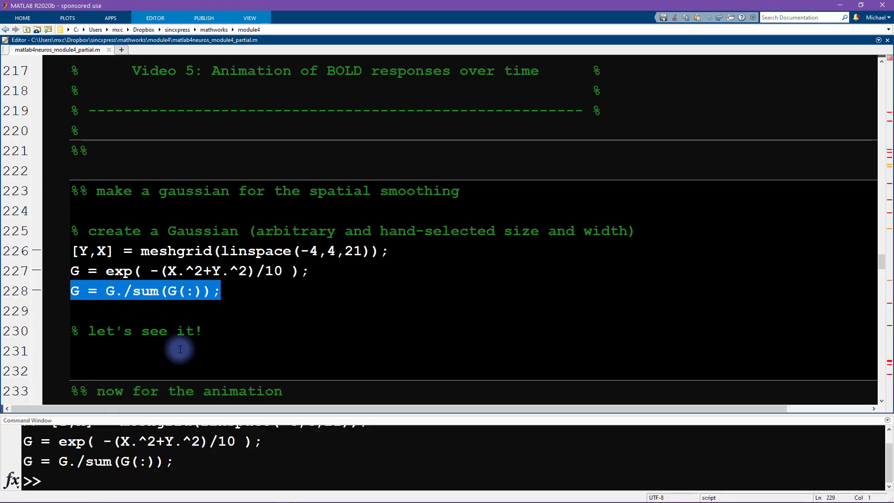
text(imagesc(G)
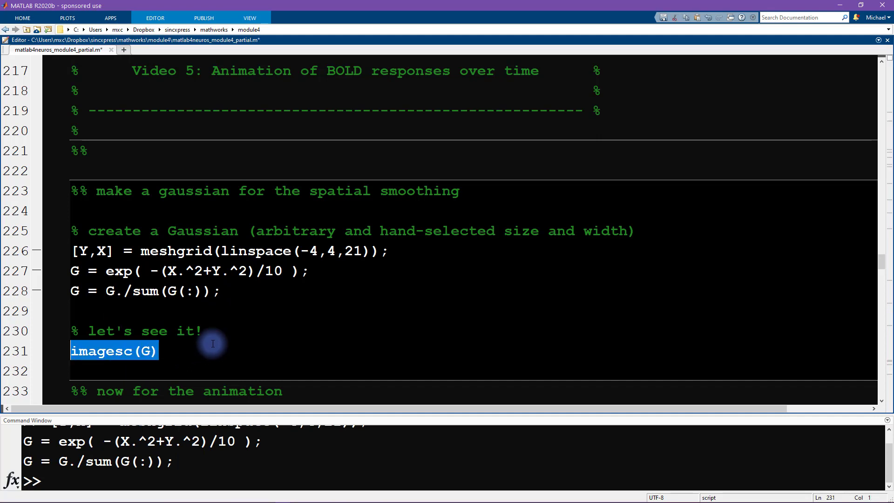
Run imagesc(G) to show the Gaussian as a colour image in Figure 1.
key(F9)
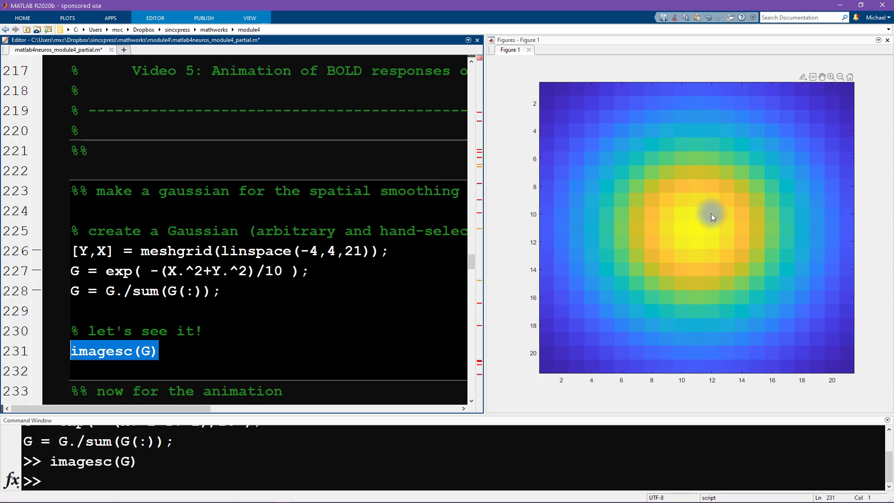
mouse_move(760, 142)
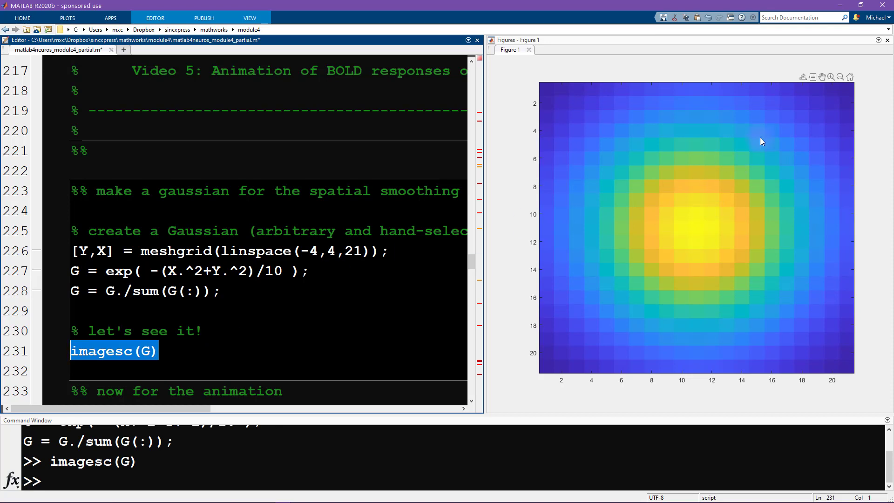
mouse_move(514, 140)
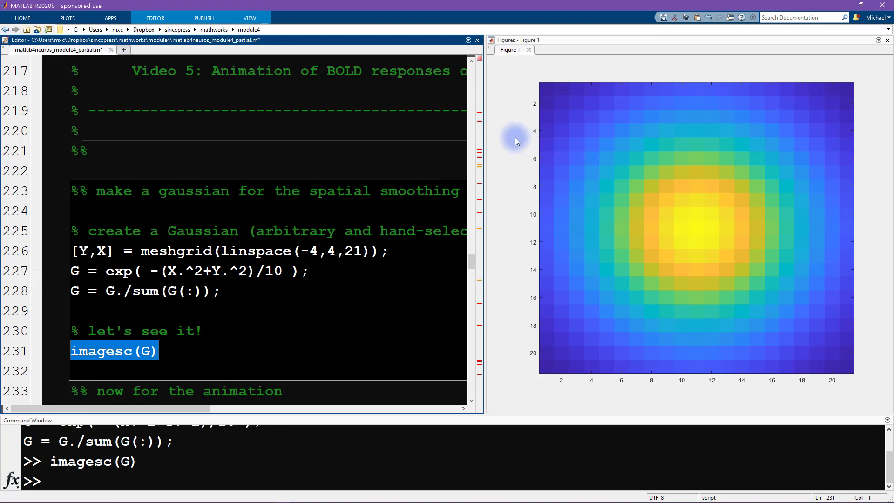
mouse_move(822, 198)
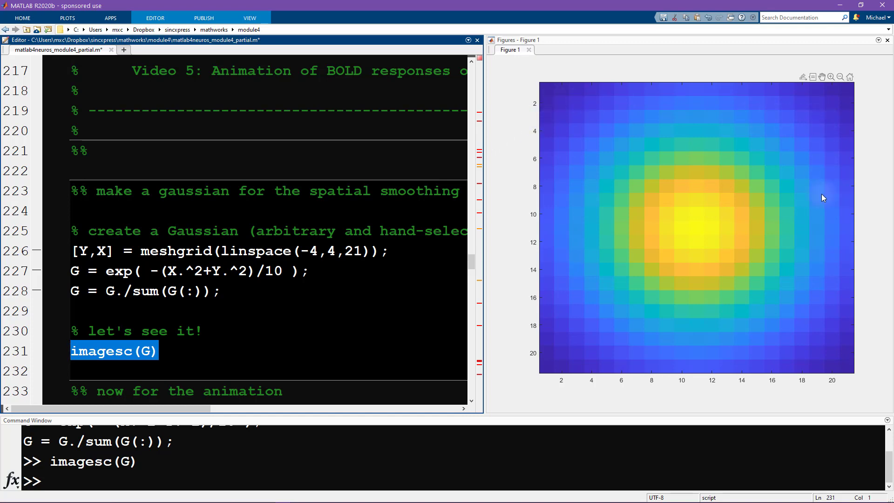
mouse_move(638, 244)
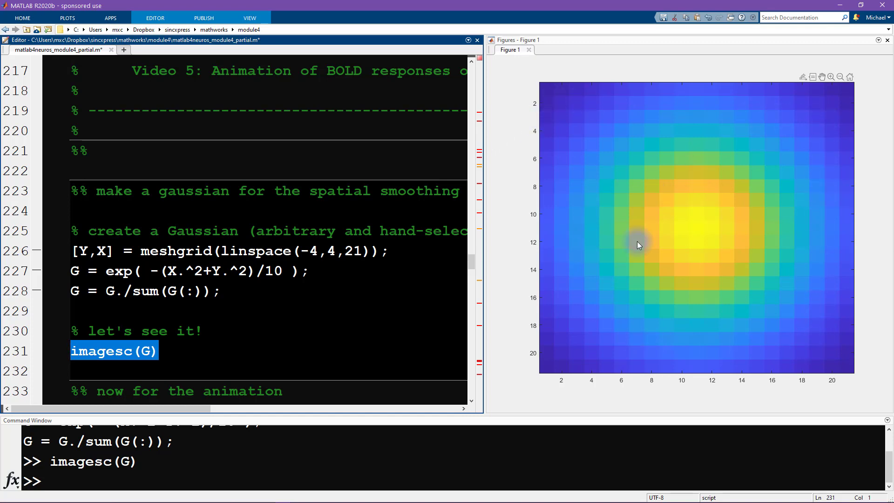
mouse_move(524, 236)
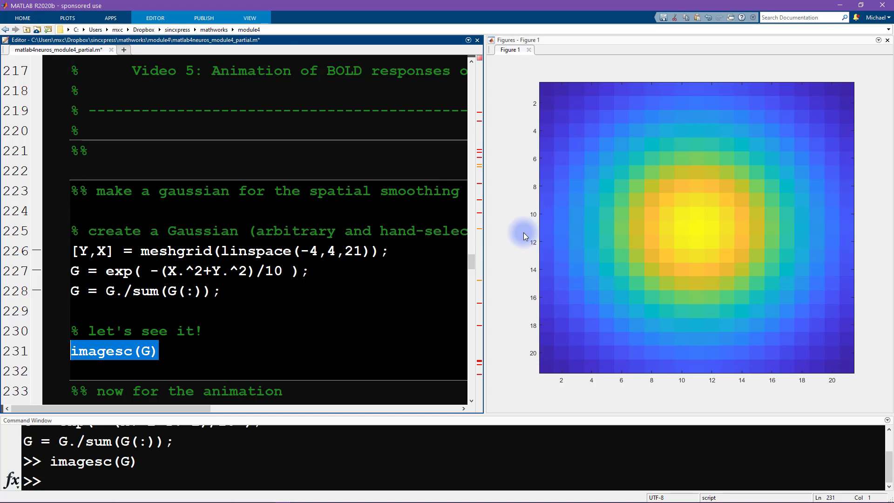
mouse_move(693, 210)
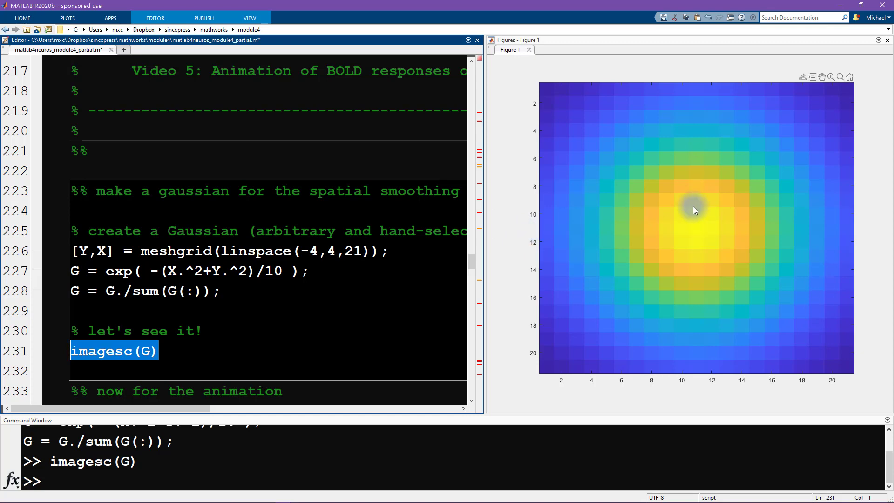
mouse_move(682, 219)
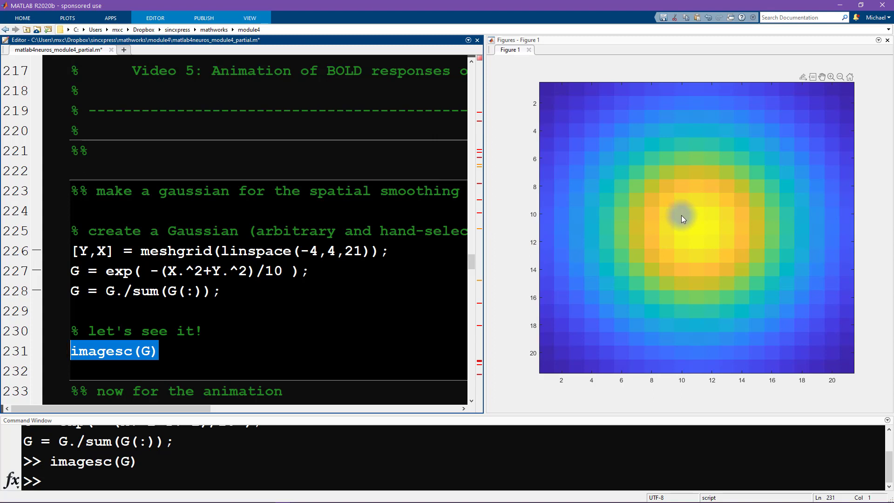
mouse_move(547, 86)
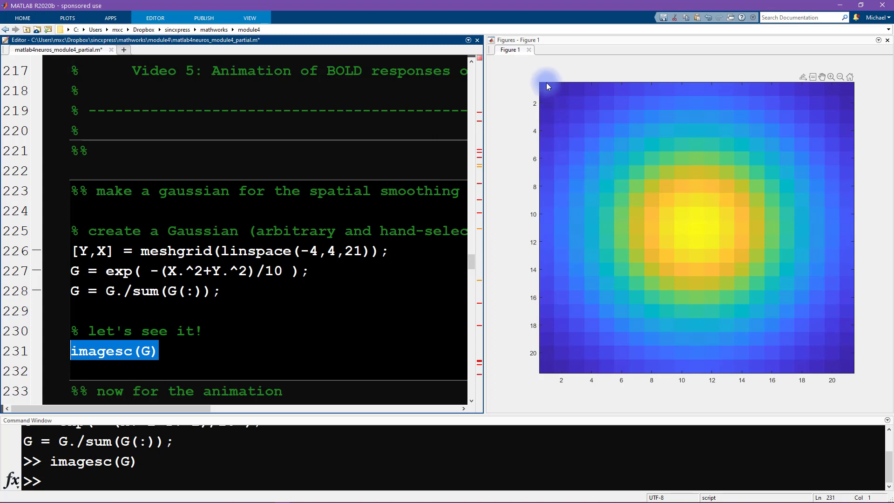
mouse_move(727, 225)
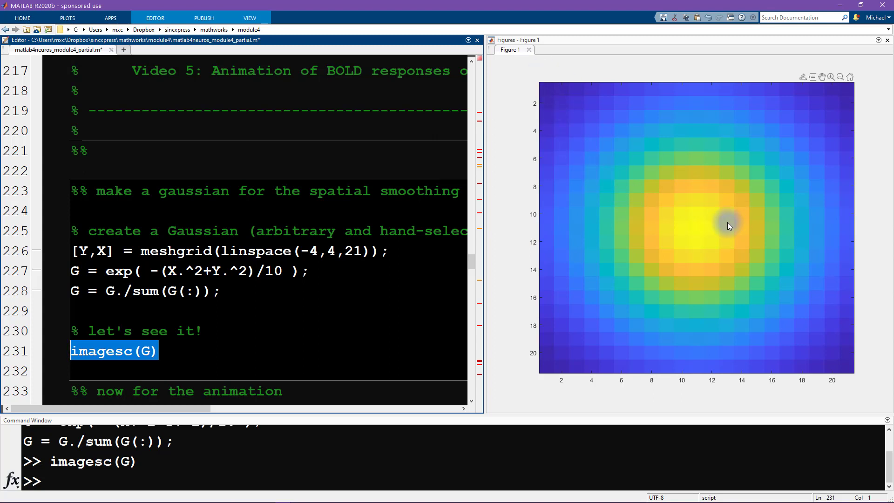
mouse_move(641, 330)
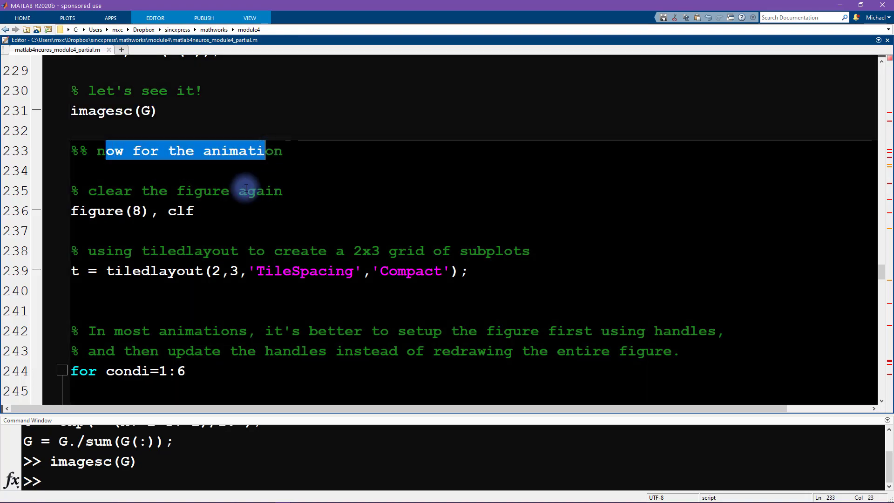
scroll(down, 3)
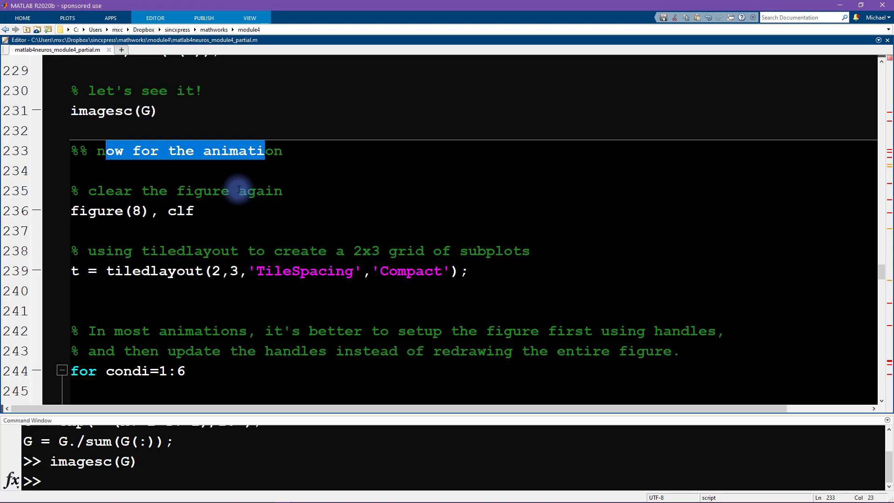
mouse_move(197, 271)
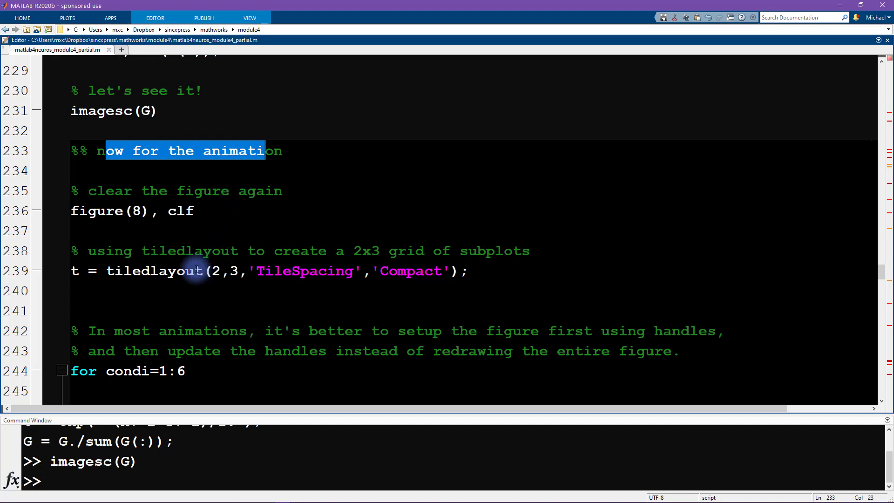
double_click(190, 250)
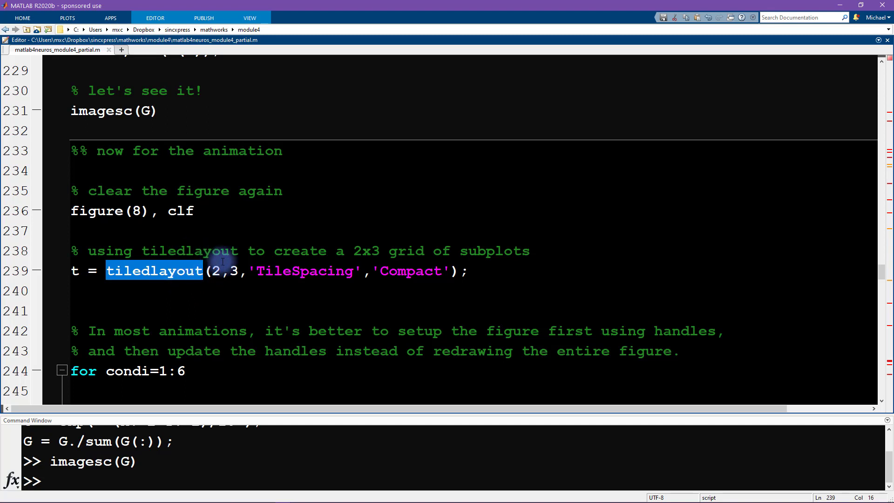
mouse_move(320, 251)
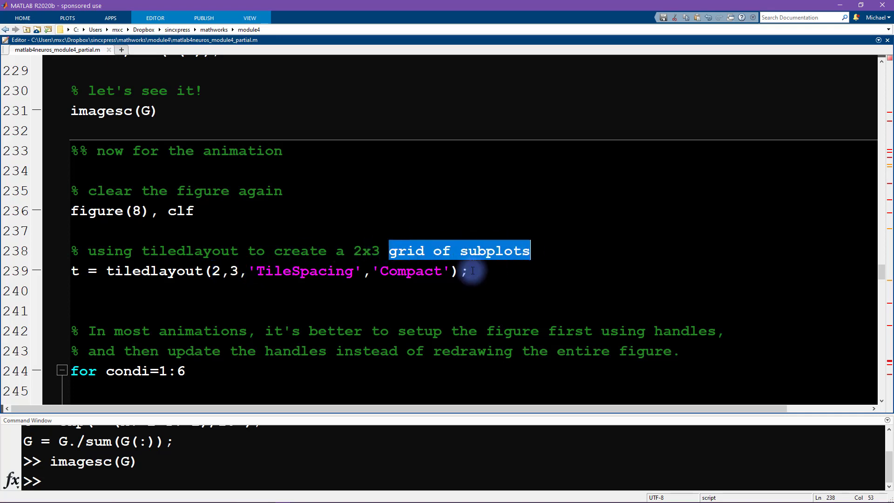
scroll(down, 3)
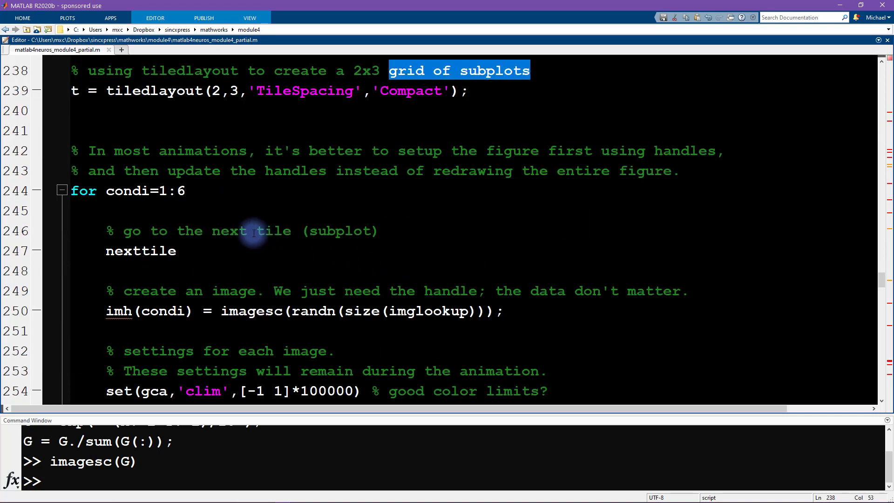
mouse_move(161, 151)
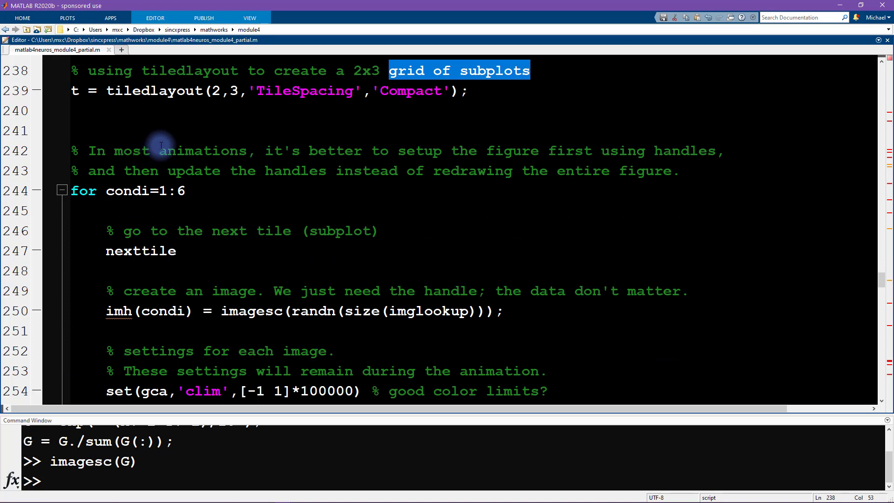
double_click(204, 150)
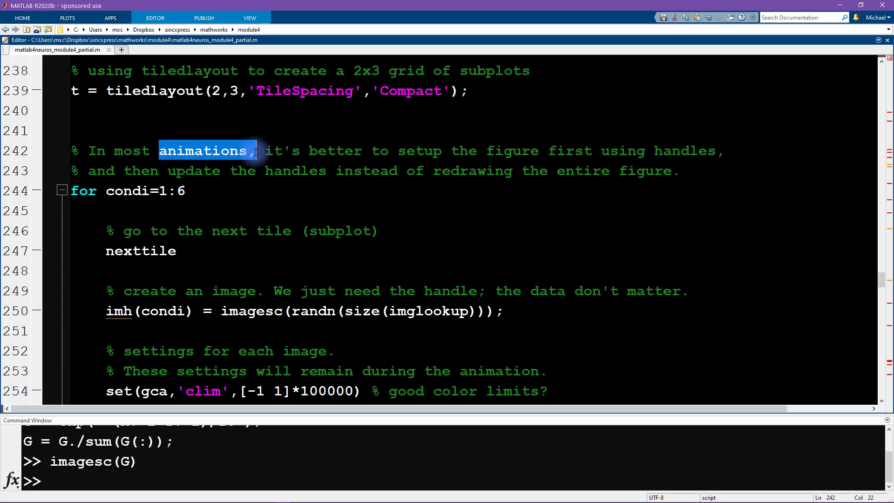
double_click(420, 151)
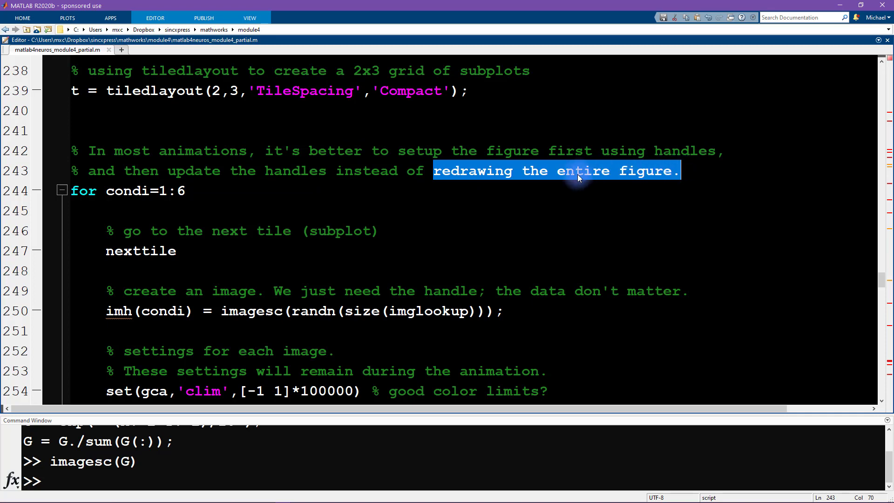
mouse_move(111, 191)
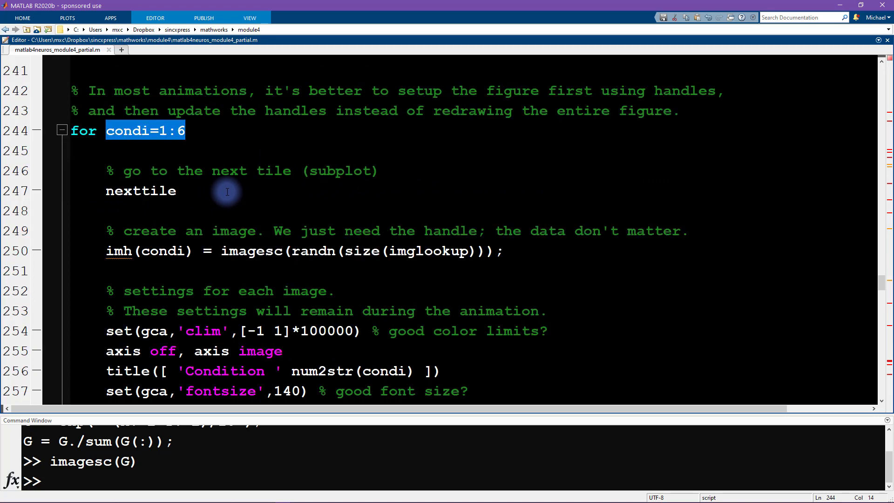
double_click(140, 190)
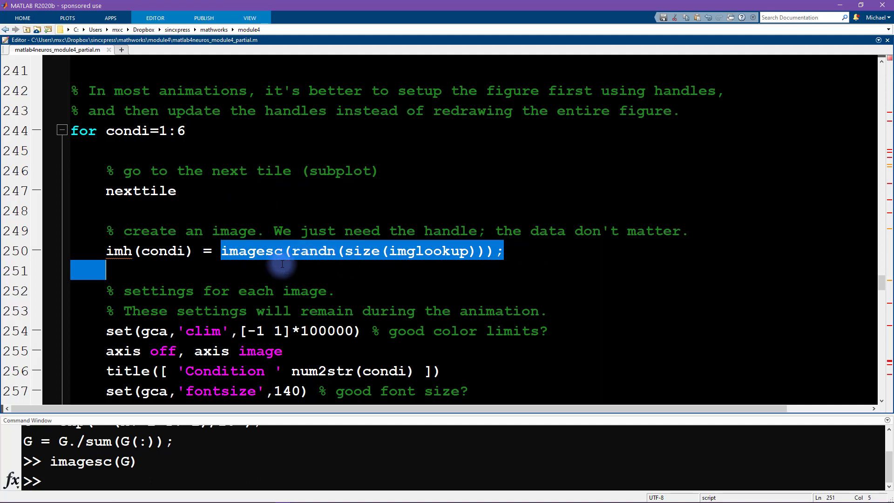
click(207, 251)
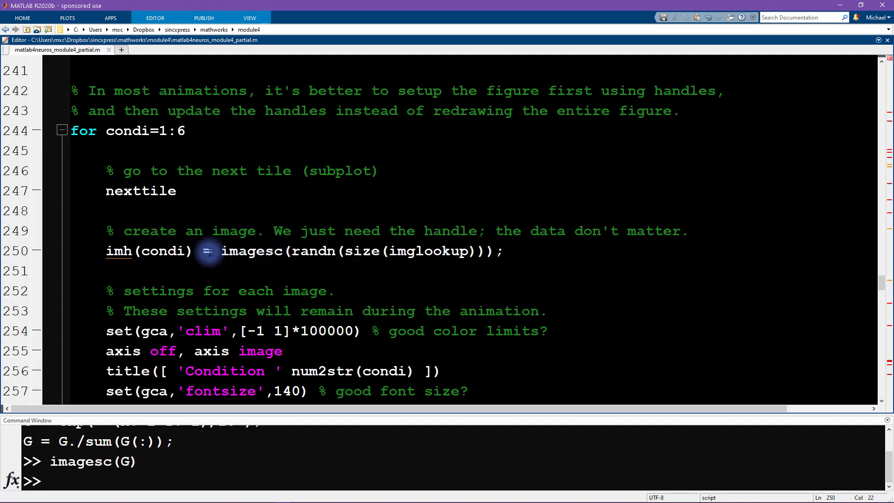
double_click(146, 251)
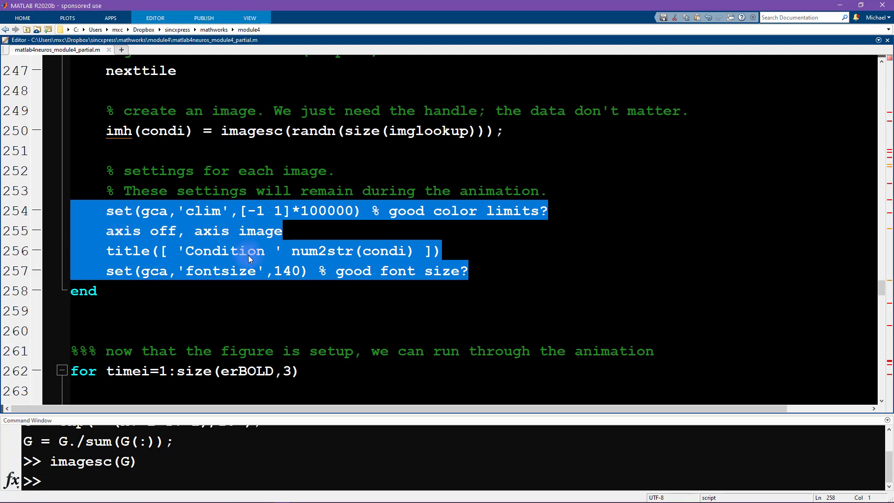
scroll(down, 3)
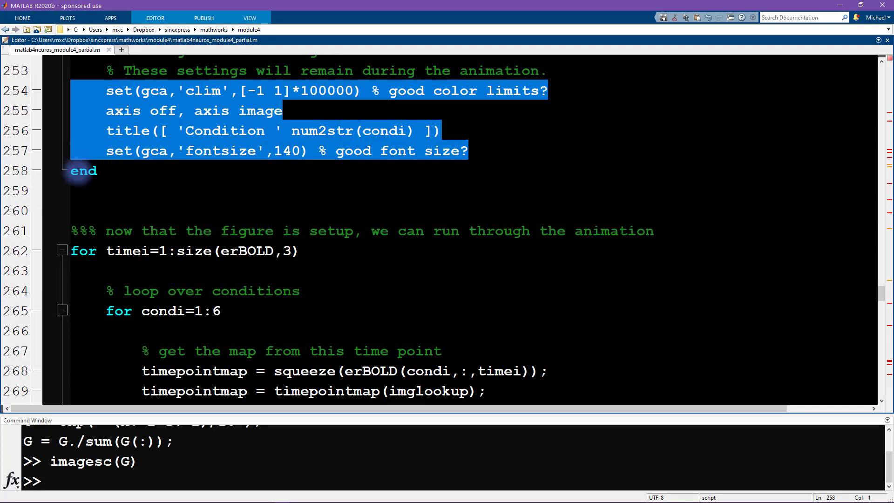
scroll(up, 3)
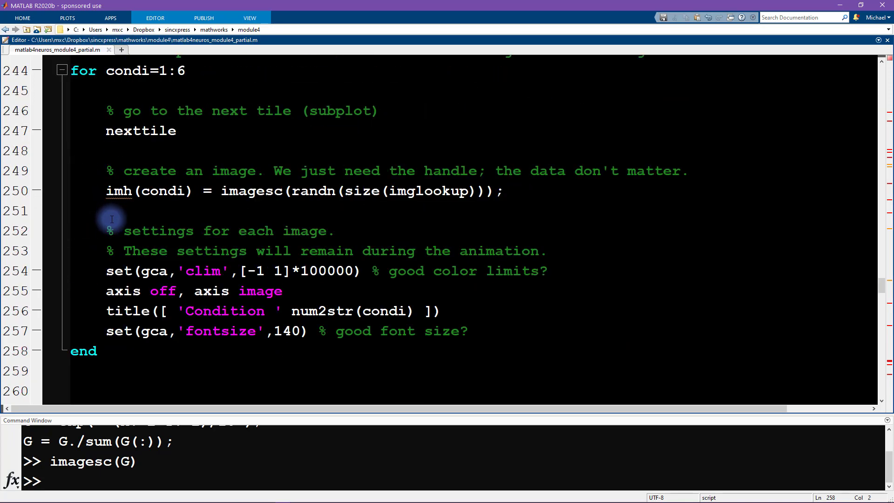
mouse_move(82, 150)
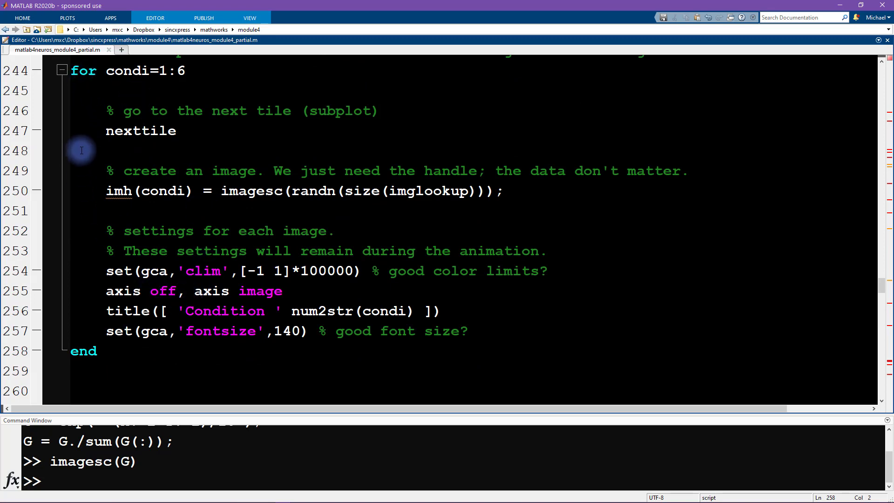
scroll(down, 3)
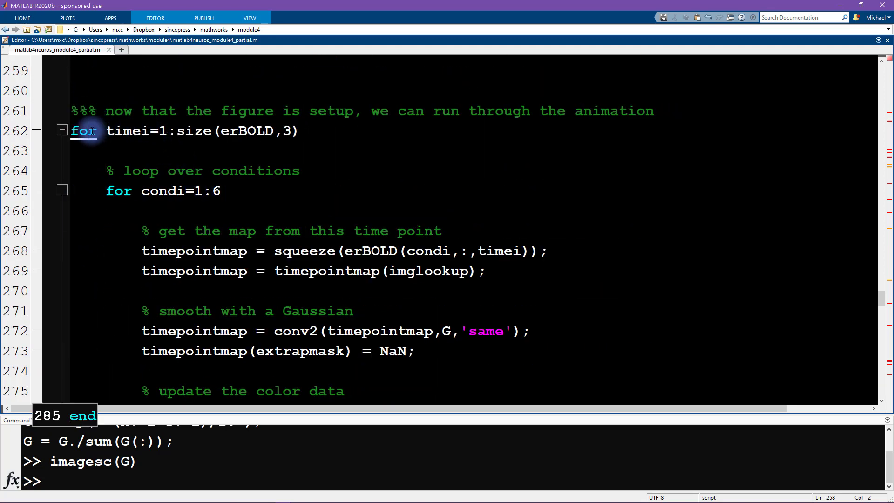
click(99, 130)
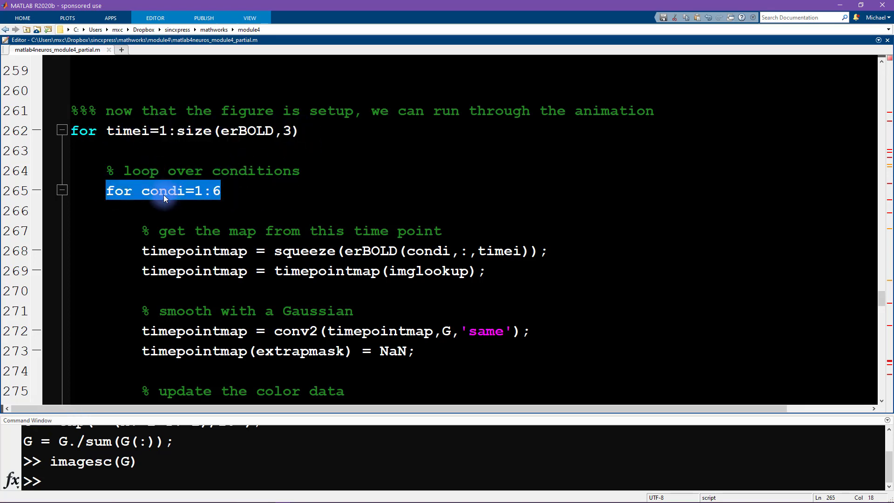
scroll(down, 3)
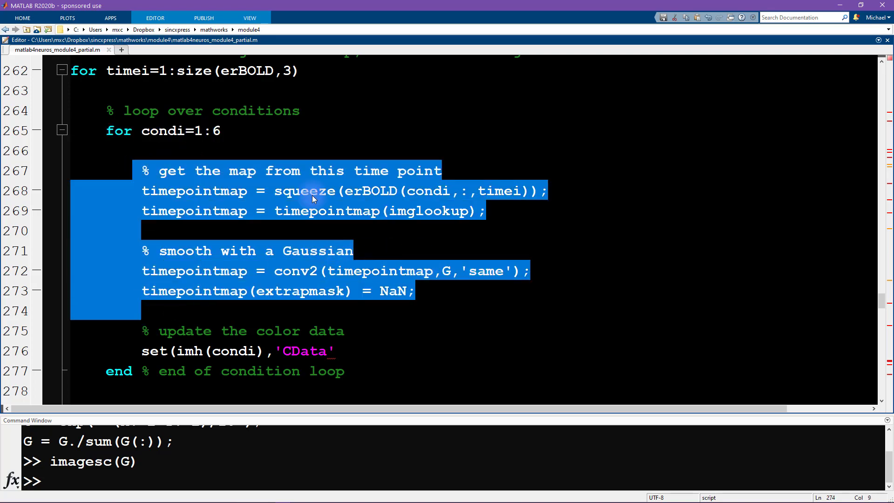
scroll(down, 3)
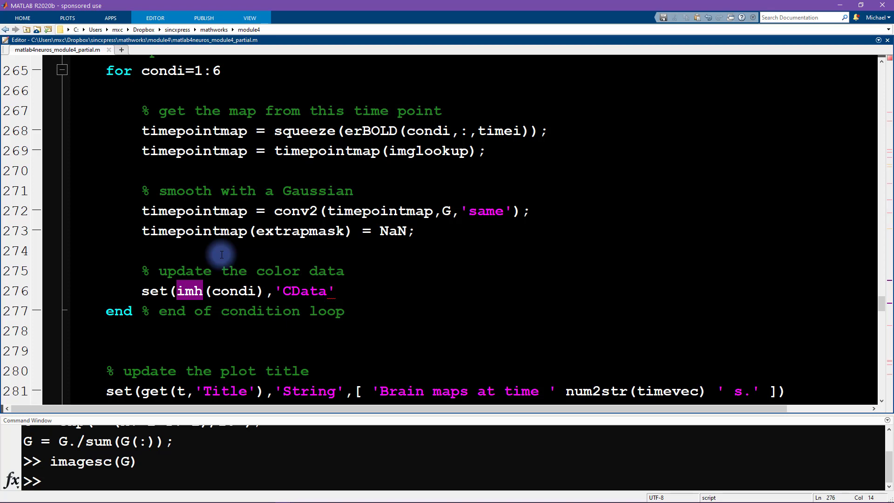
double_click(306, 291)
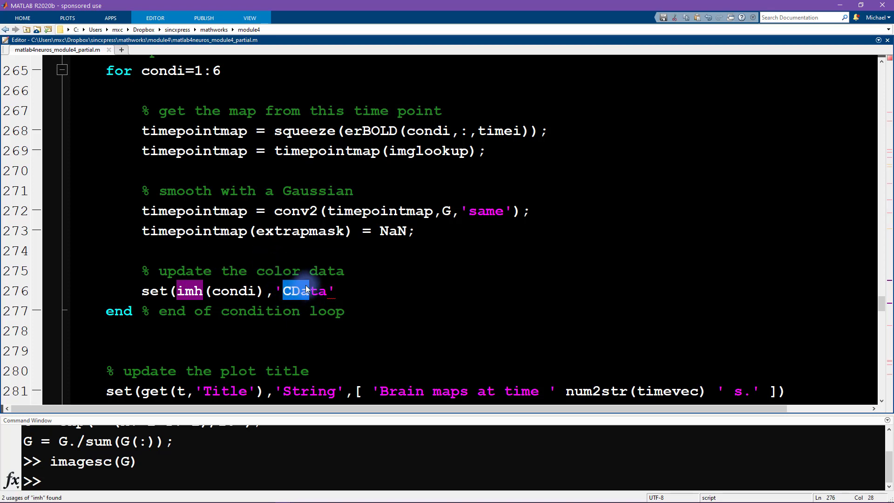
scroll(down, 3)
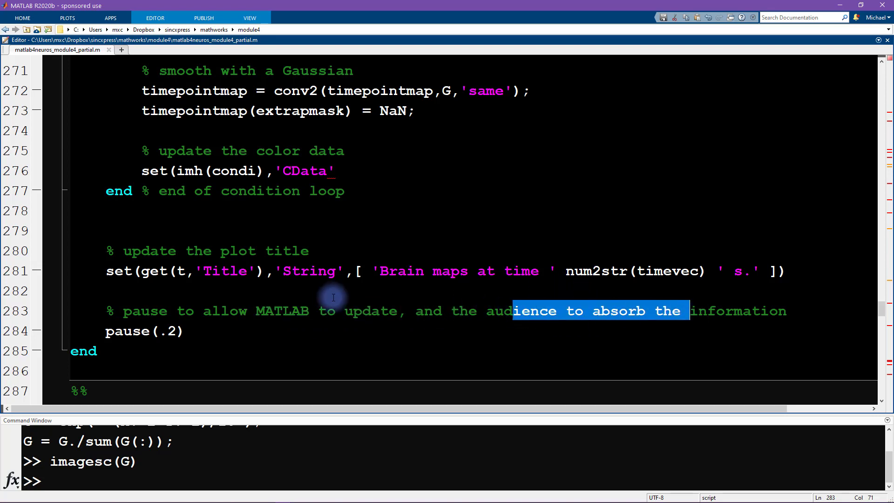
mouse_move(217, 131)
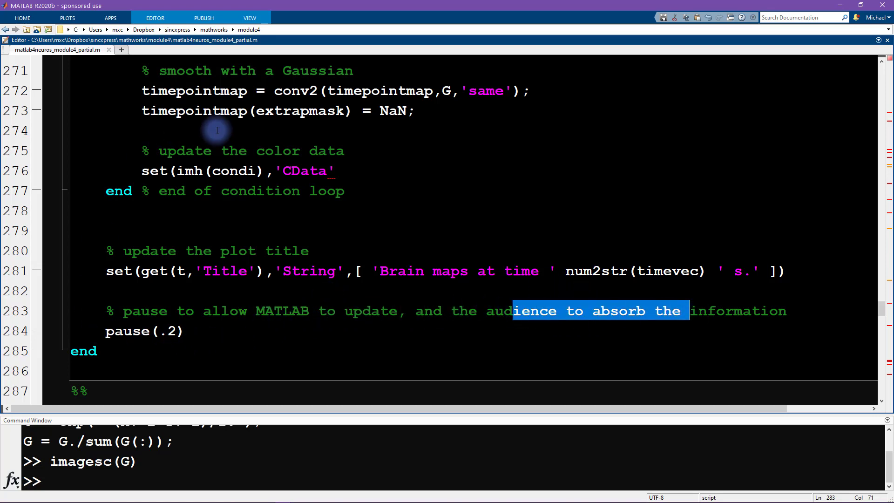
scroll(up, 3)
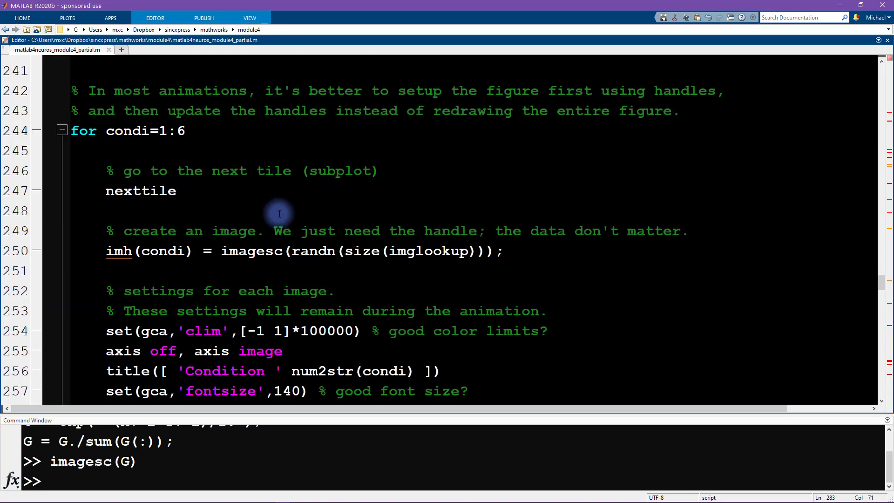
Evaluate only the tiledlayout line, creating the empty 2x3 layout figure.
scroll(up, 3)
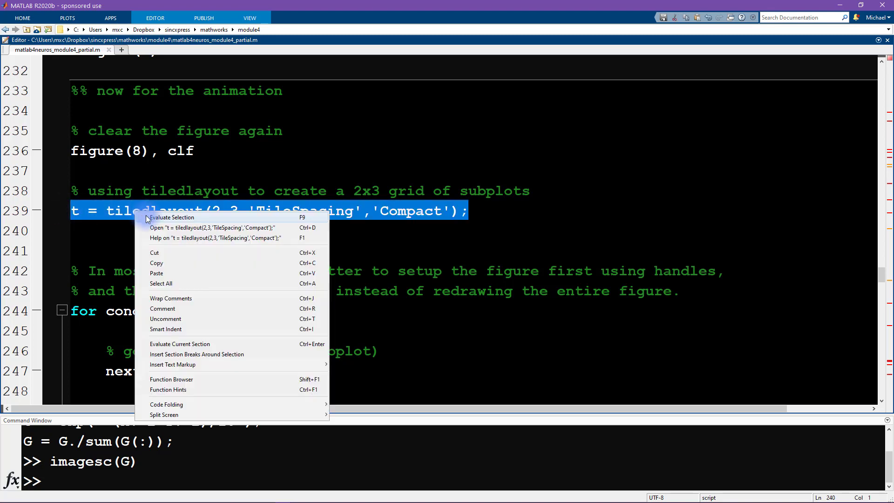
click(172, 217)
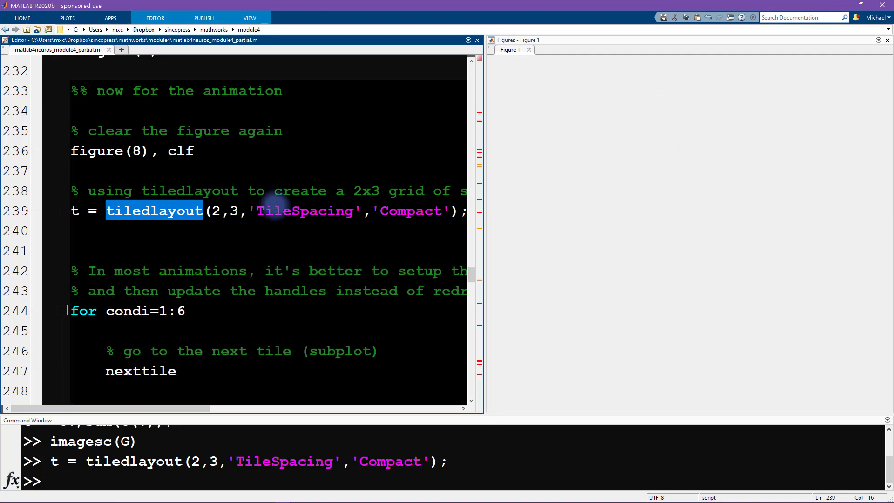
Evaluate condi=1 so the condition index is set to 1 for testing.
click(74, 211)
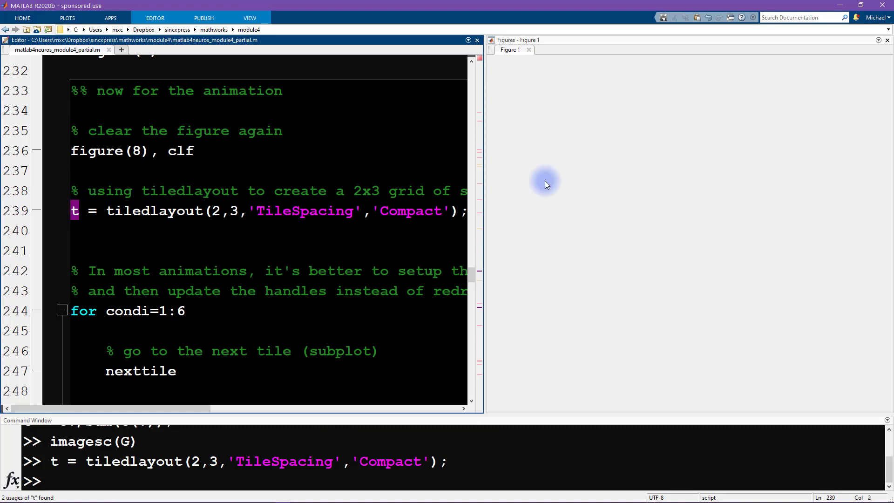
mouse_move(666, 189)
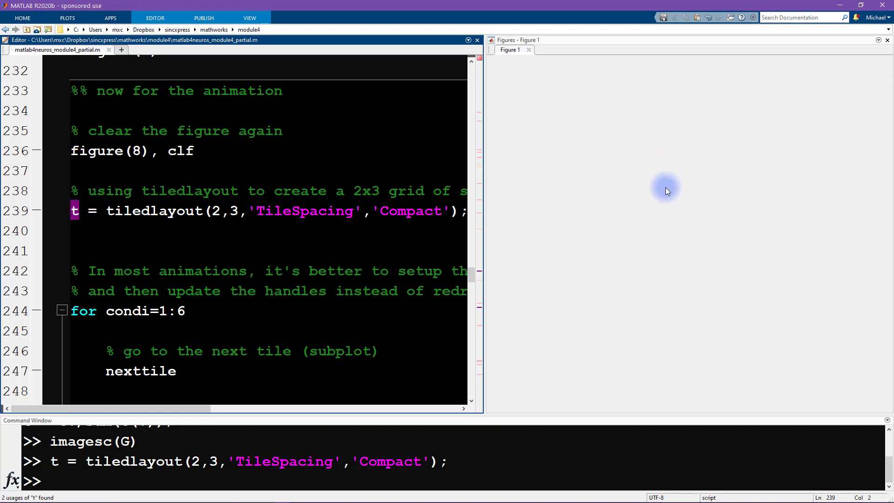
mouse_move(292, 194)
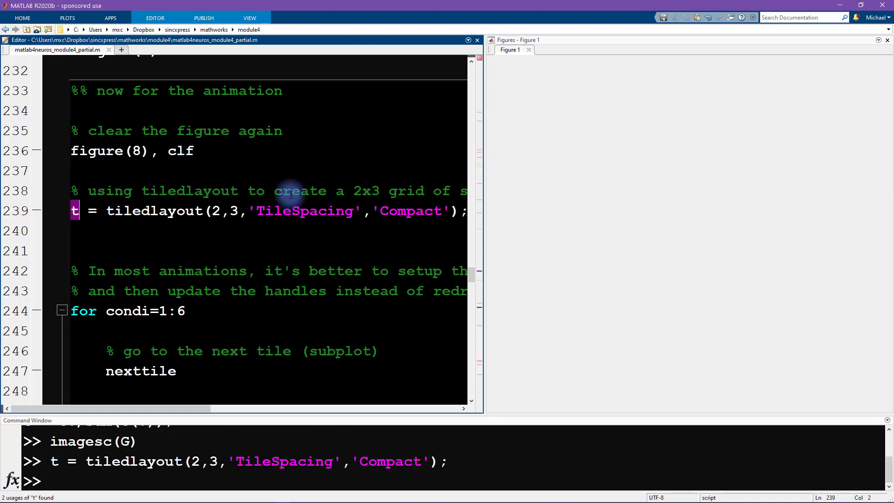
scroll(down, 3)
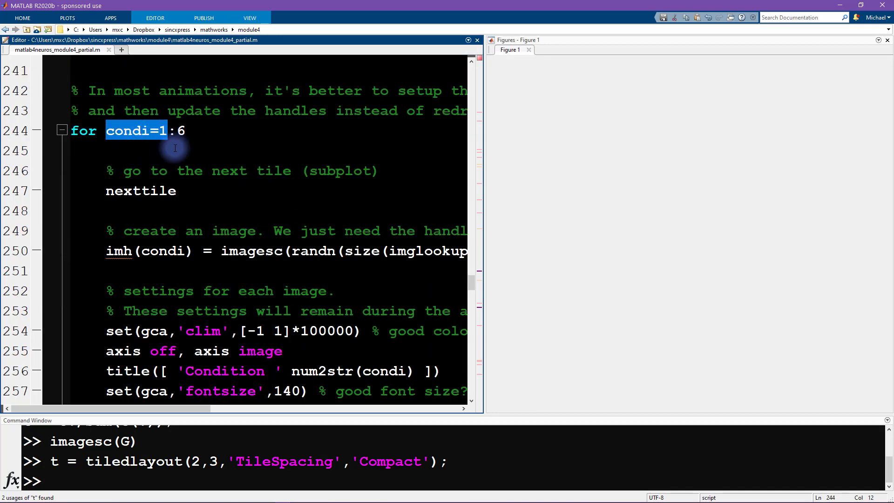
right_click(120, 130)
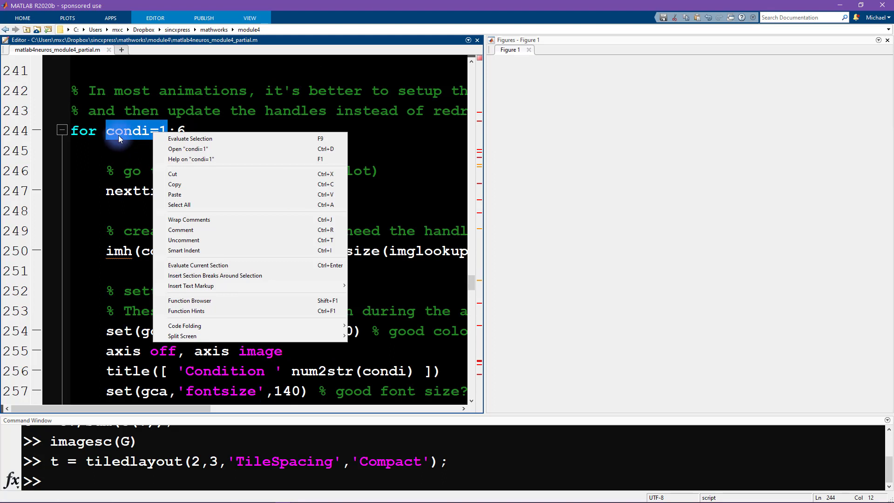
click(189, 139)
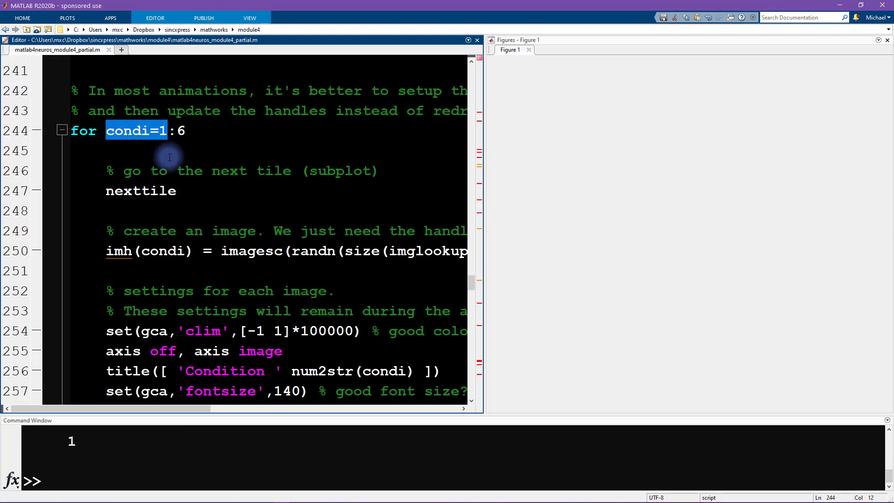
mouse_move(89, 253)
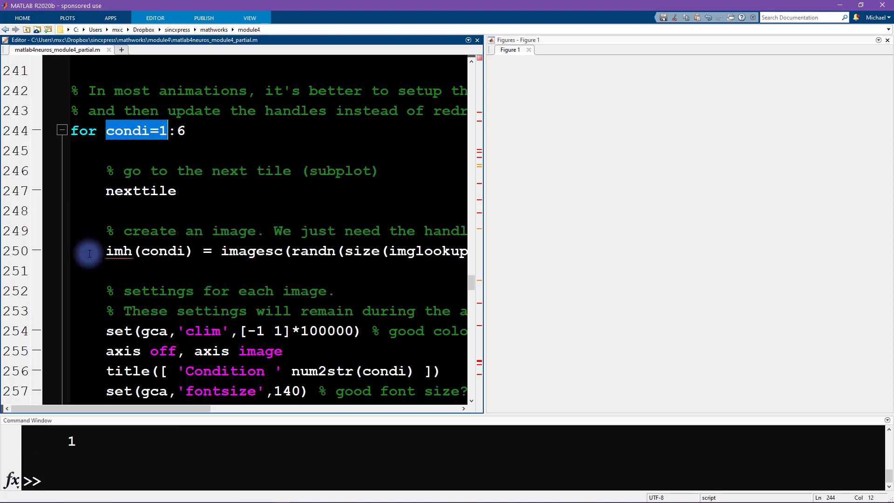
mouse_move(194, 188)
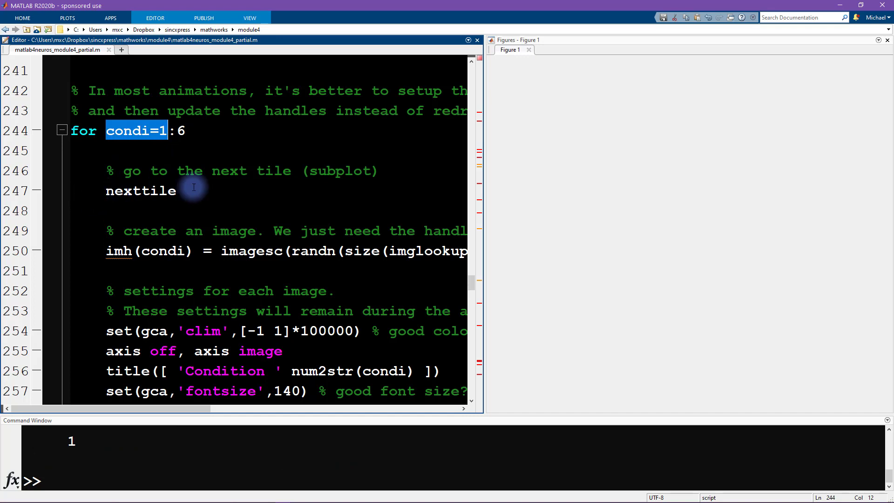
Evaluate nexttile alone, placing the first empty axes in the docked figure.
double_click(140, 190)
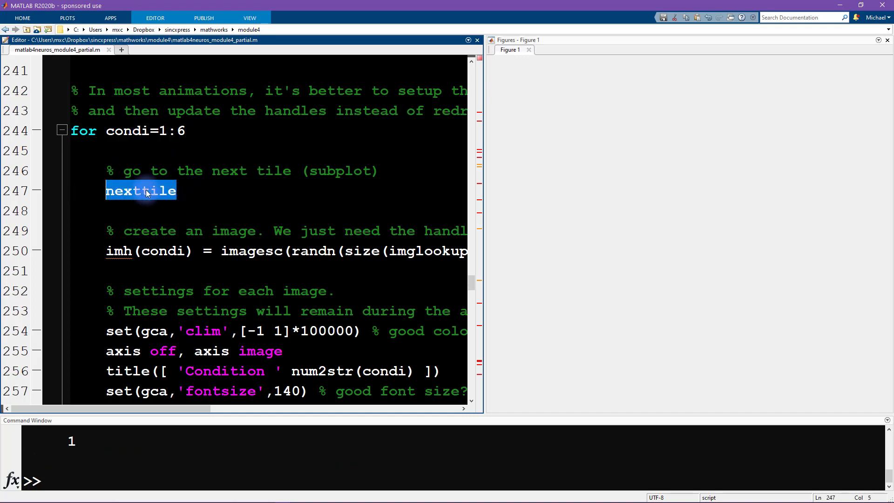
scroll(up, 3)
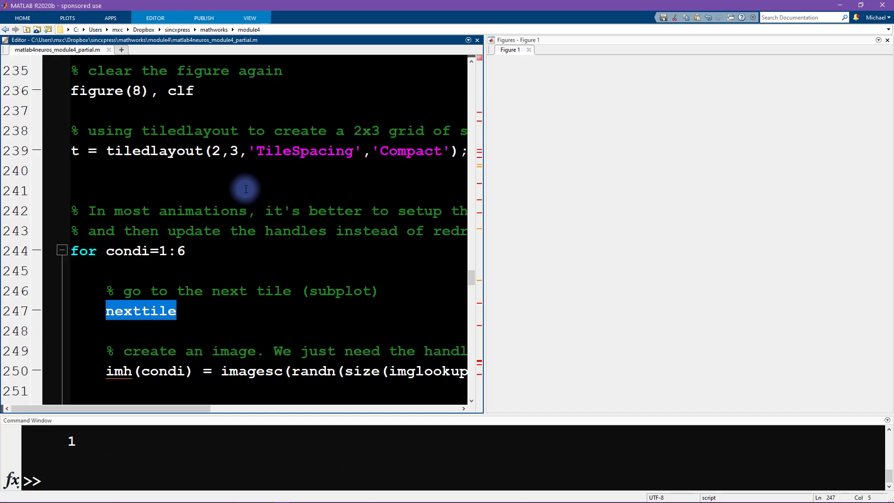
double_click(153, 151)
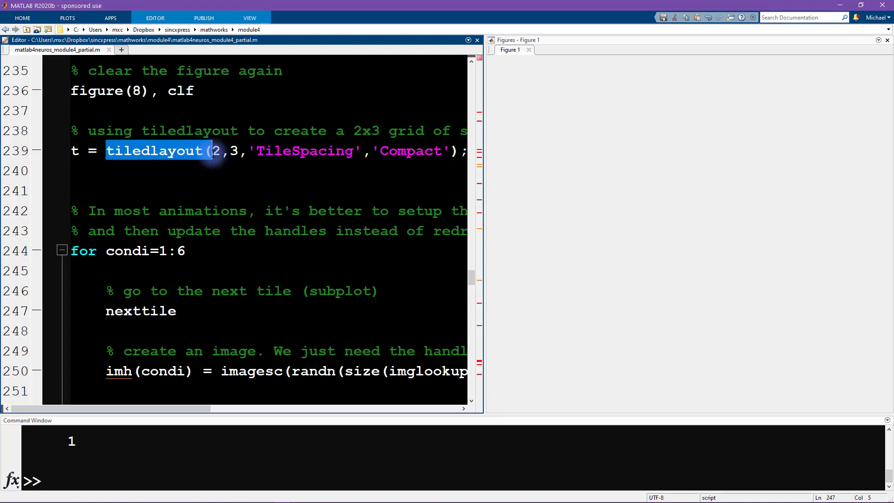
click(215, 268)
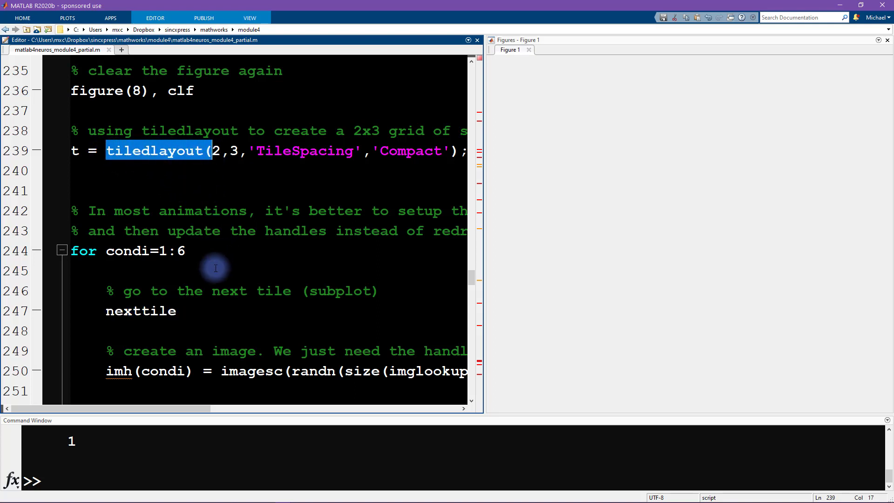
double_click(139, 311)
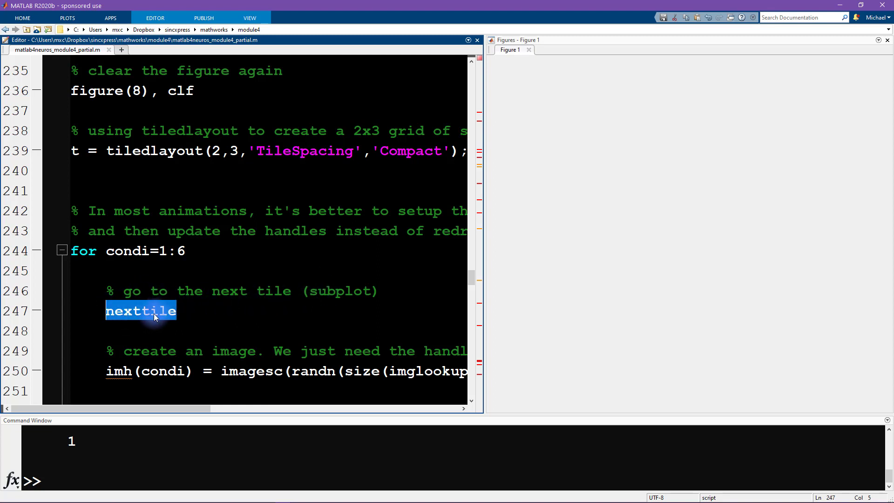
right_click(139, 311)
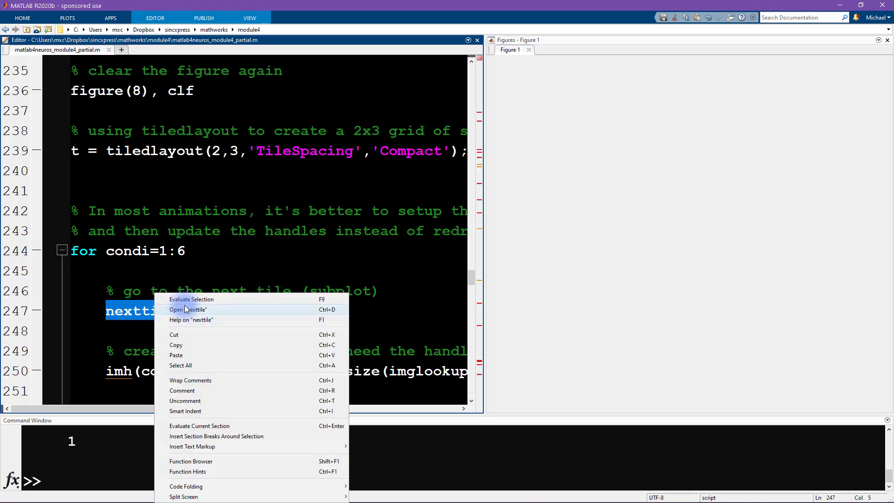
click(190, 299)
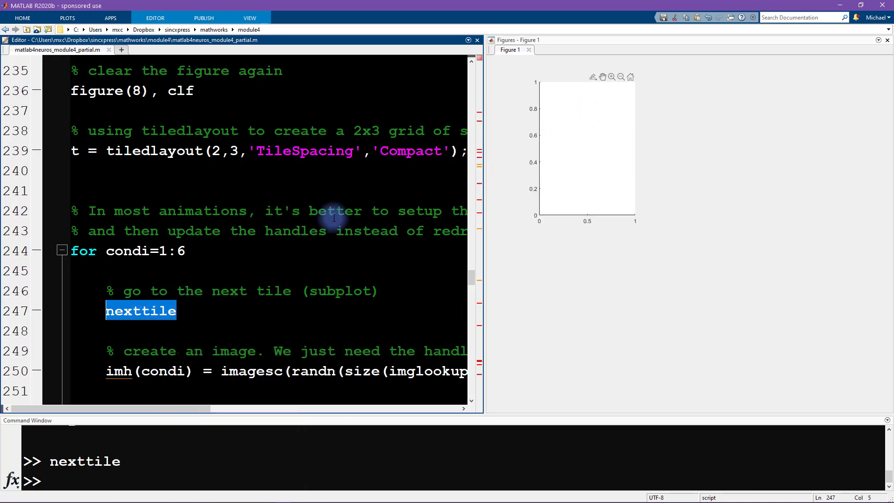
Review lines 250–254 around the set(gca,'clim',...) colour-limit line.
scroll(down, 3)
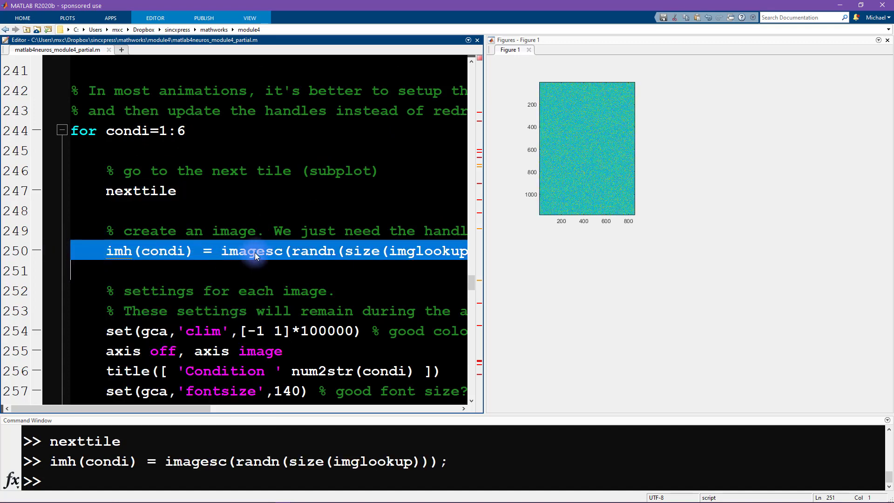
mouse_move(577, 167)
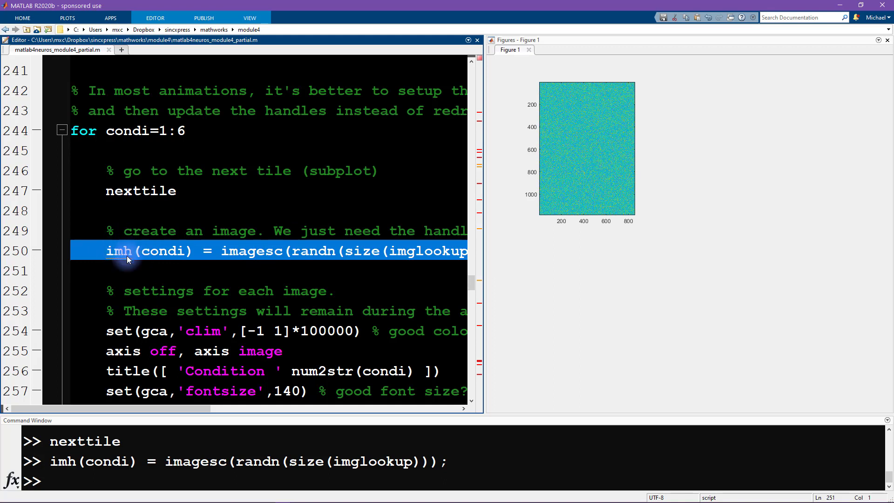
mouse_move(630, 137)
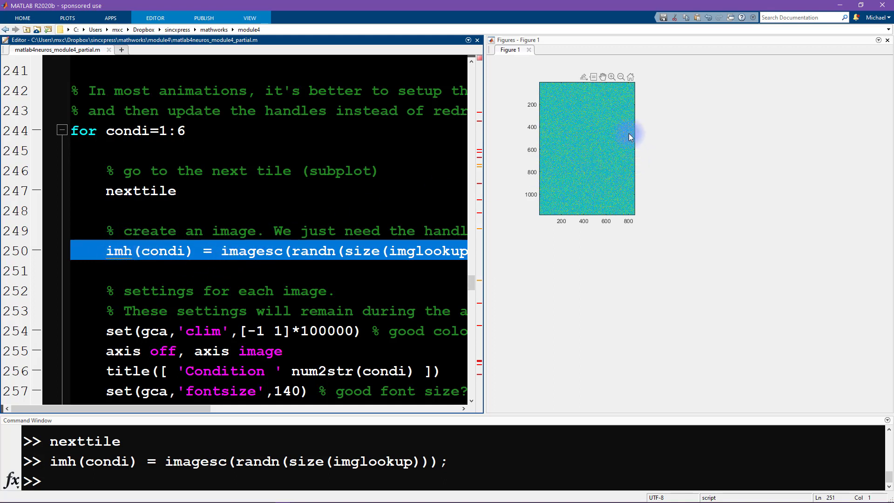
mouse_move(614, 191)
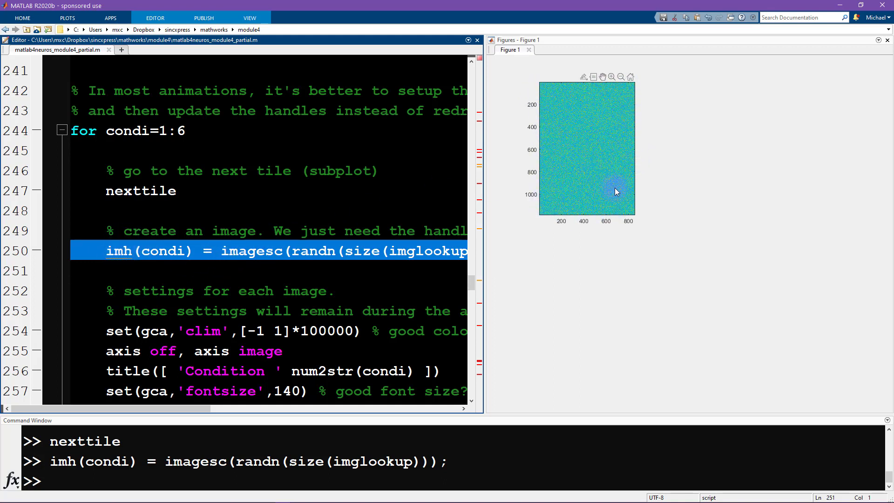
mouse_move(446, 190)
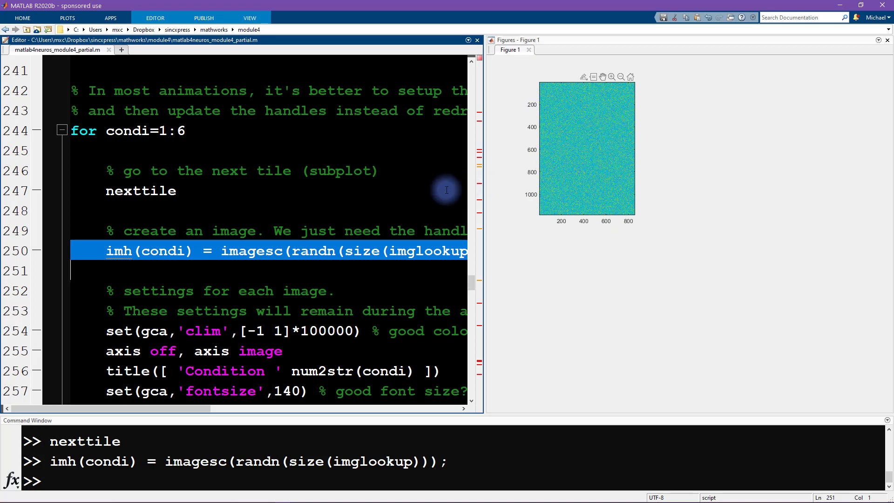
scroll(down, 3)
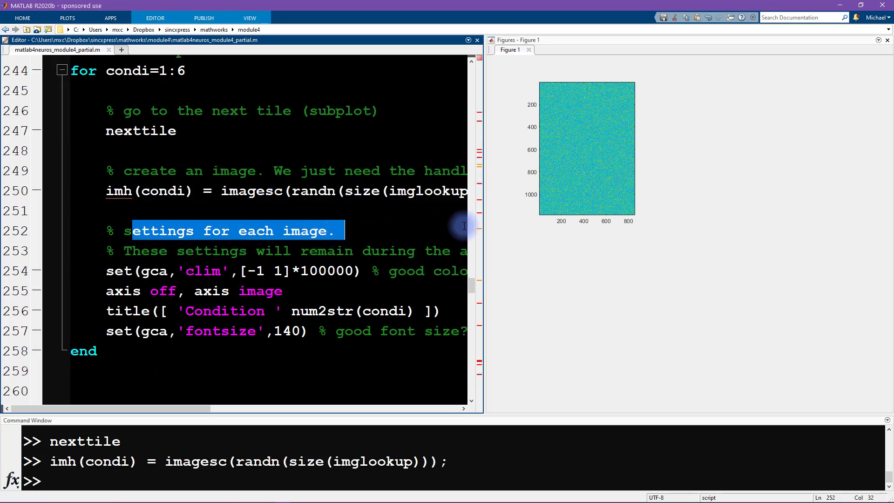
mouse_move(204, 255)
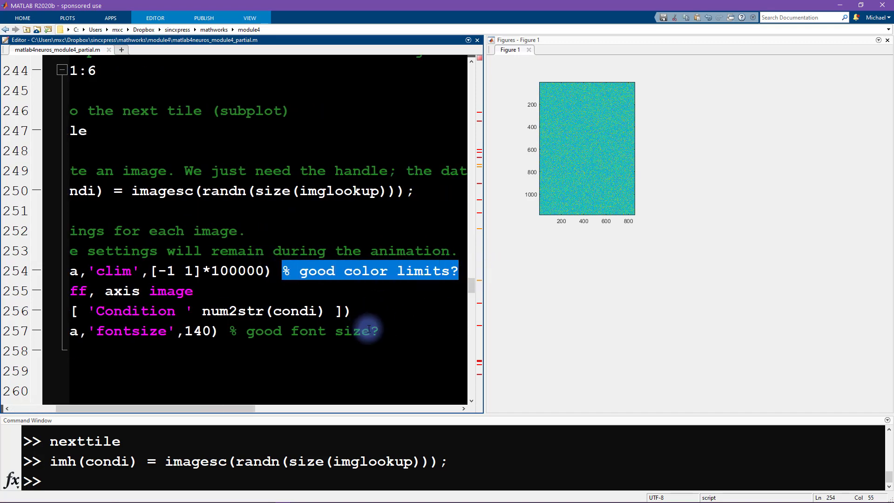
scroll(left, 3)
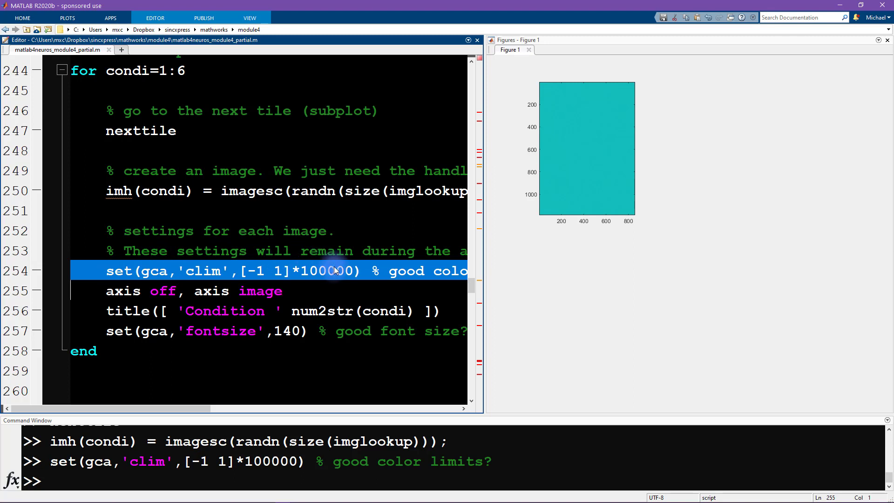
Select the colour-limit, axis off and 'Condition 1' title lines for evaluation.
double_click(328, 269)
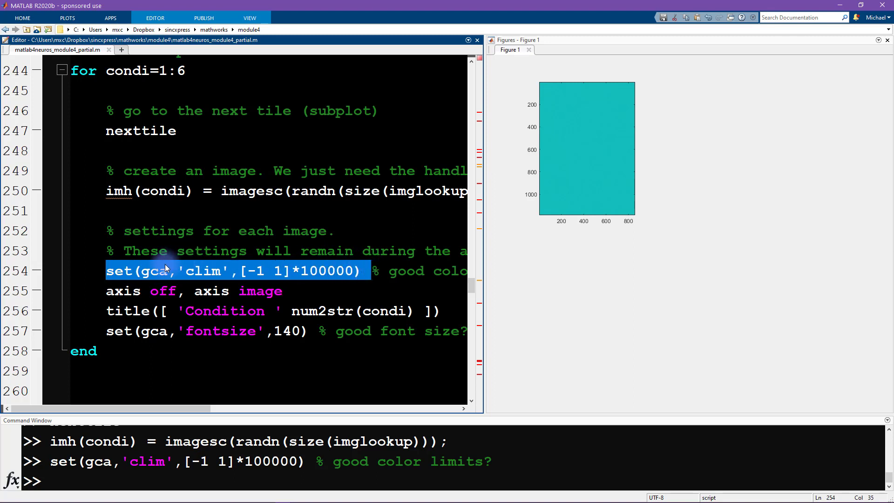
click(215, 290)
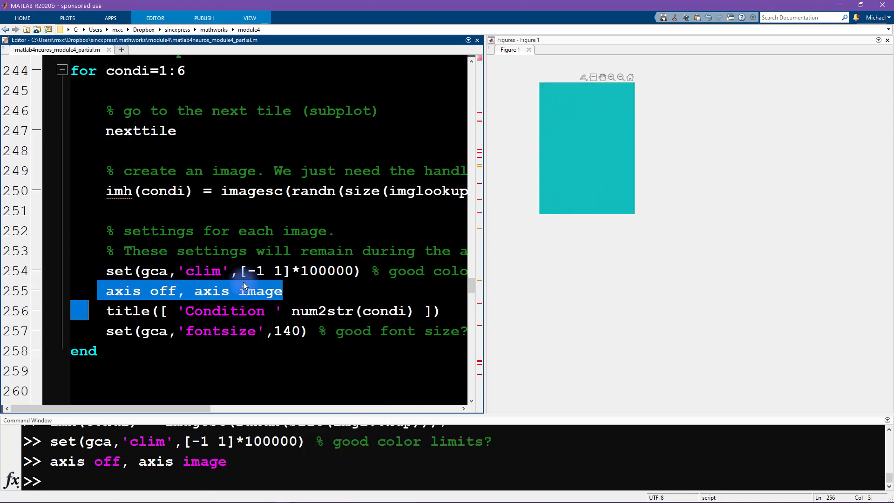
click(257, 311)
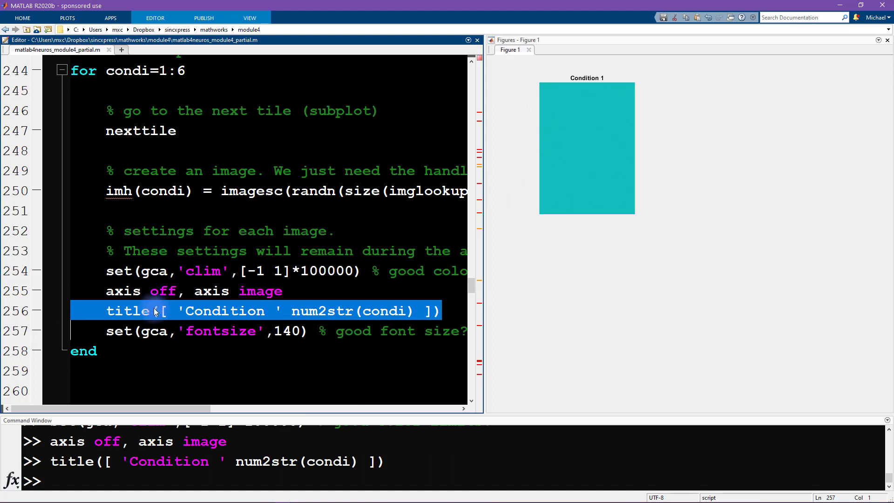
mouse_move(559, 75)
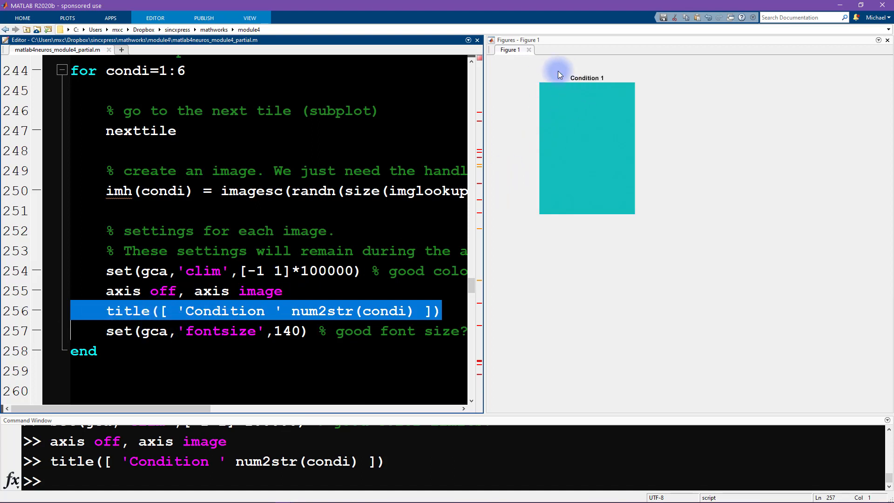
mouse_move(108, 312)
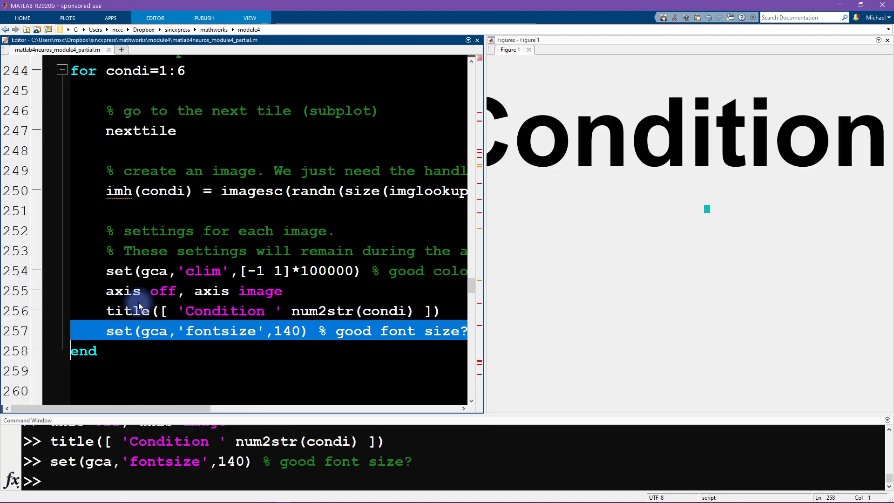
mouse_move(722, 211)
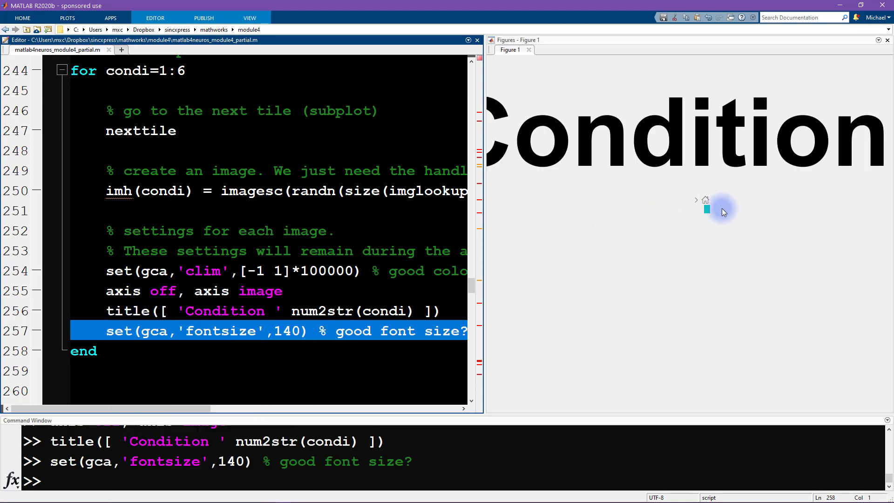
mouse_move(784, 138)
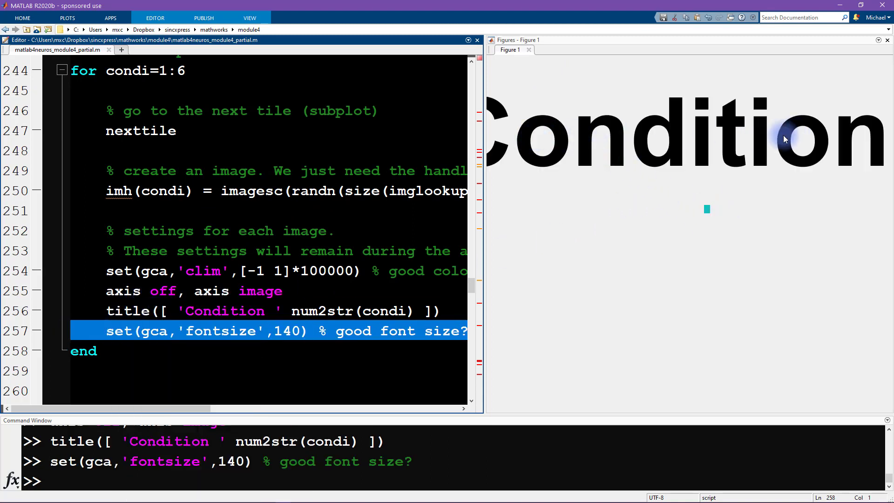
mouse_move(352, 280)
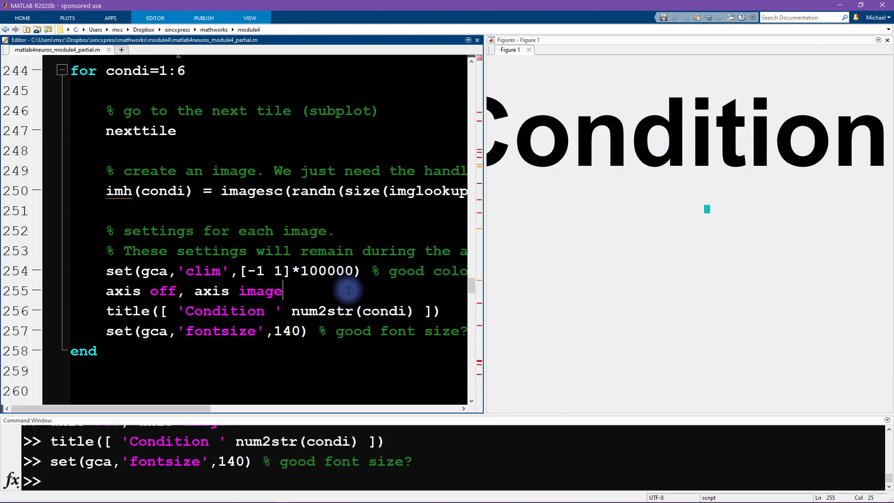
mouse_move(276, 331)
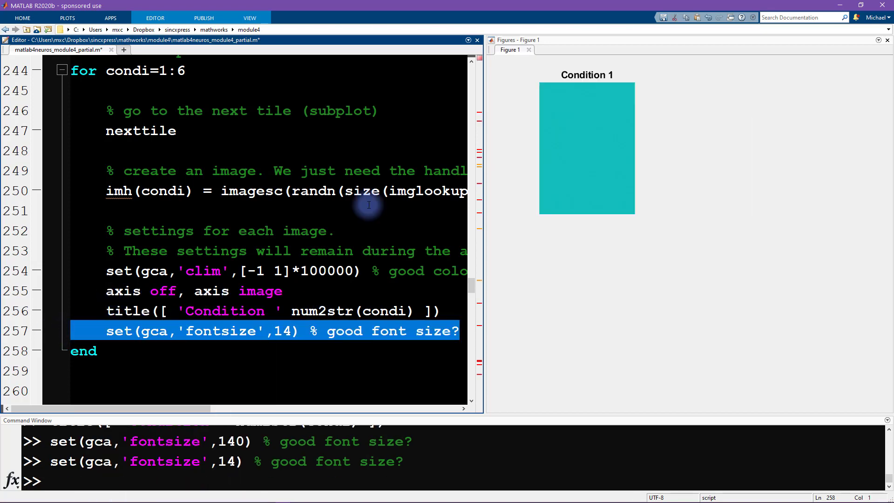
mouse_move(194, 199)
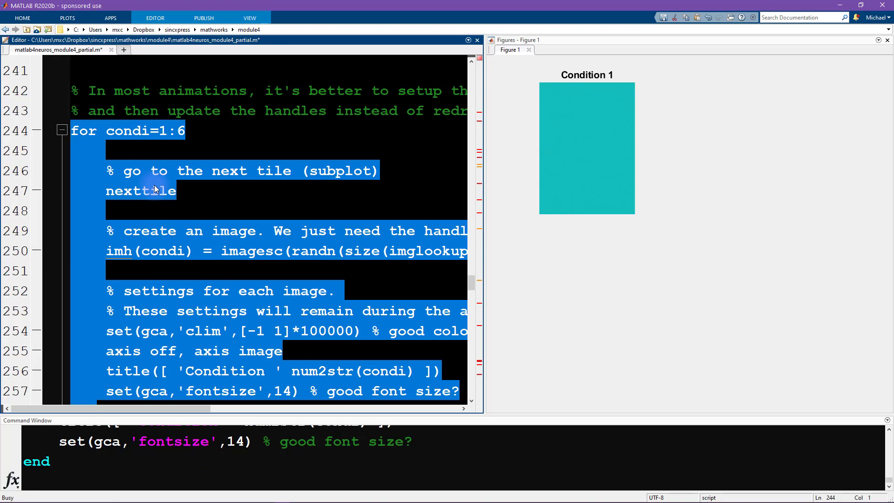
Evaluate the figure(8) setup and condition loop, filling six teal tiles titled Condition 1–6.
key(F5)
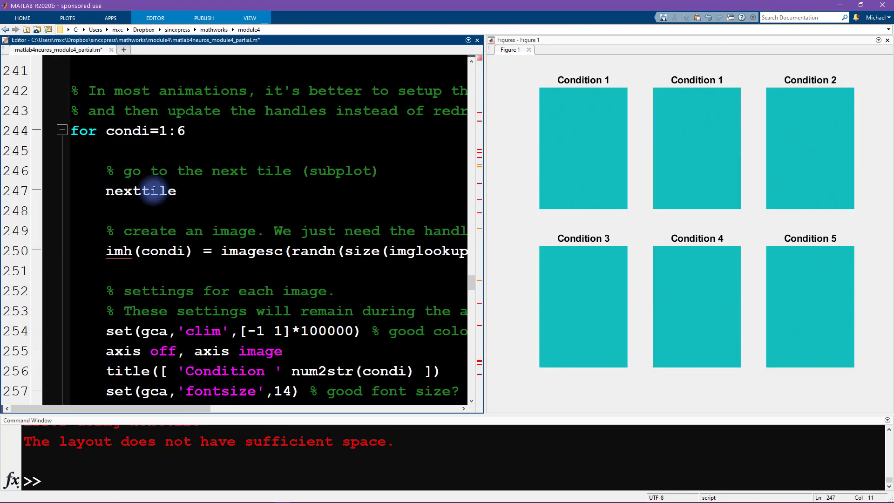
double_click(141, 190)
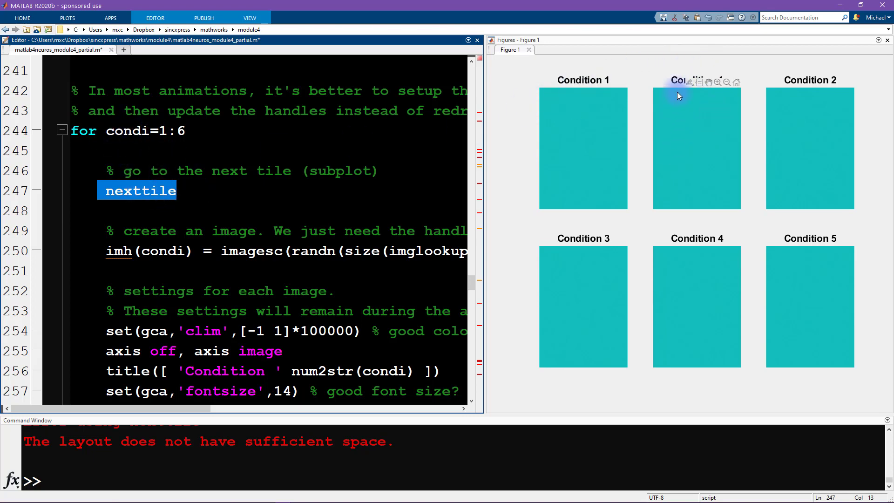
scroll(up, 3)
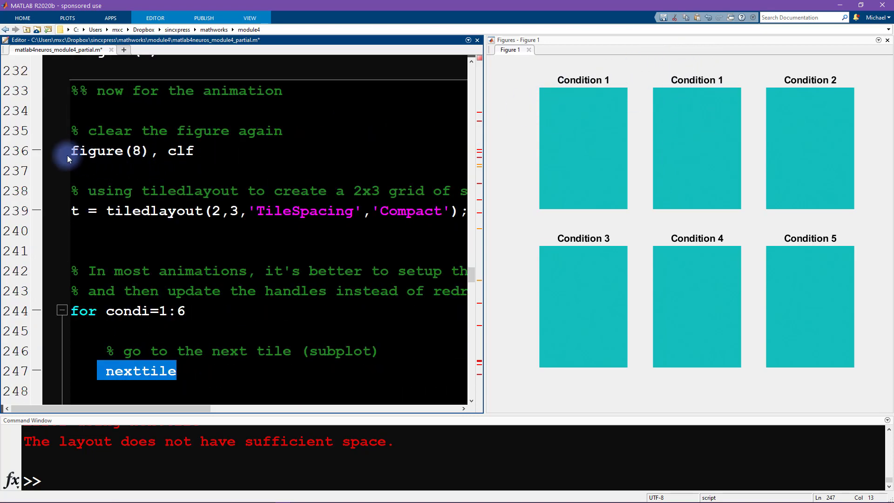
scroll(down, 3)
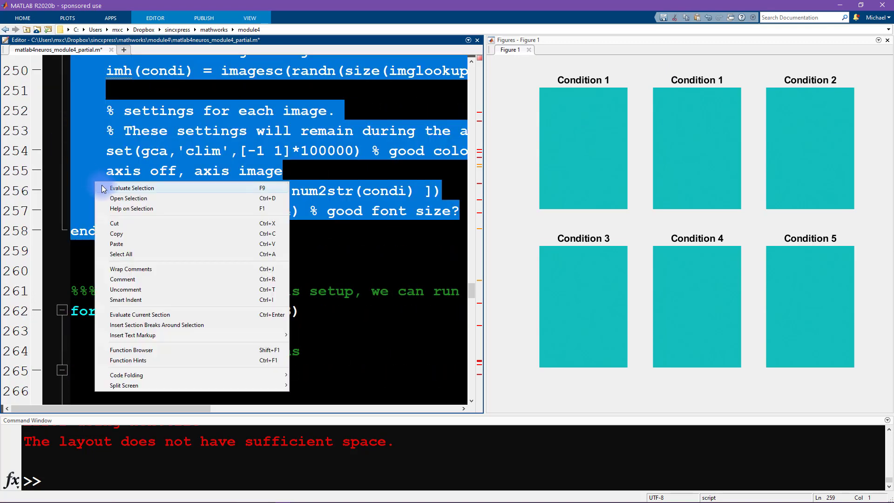
click(131, 187)
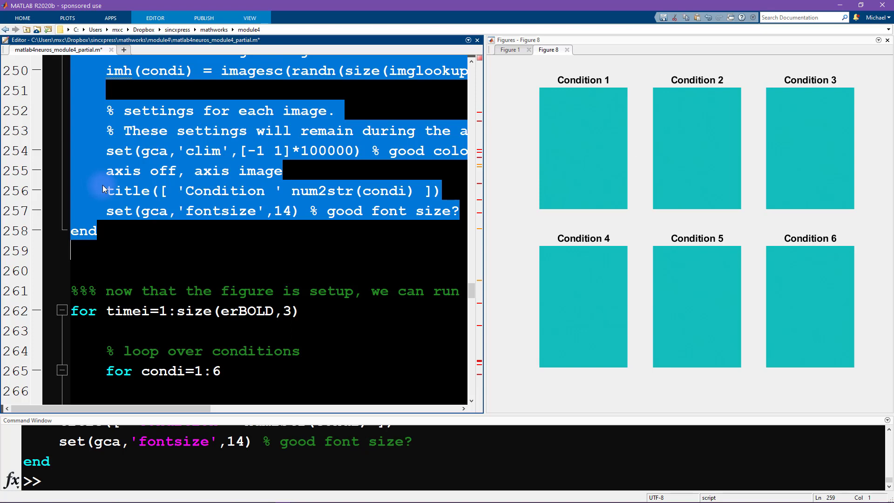
mouse_move(485, 257)
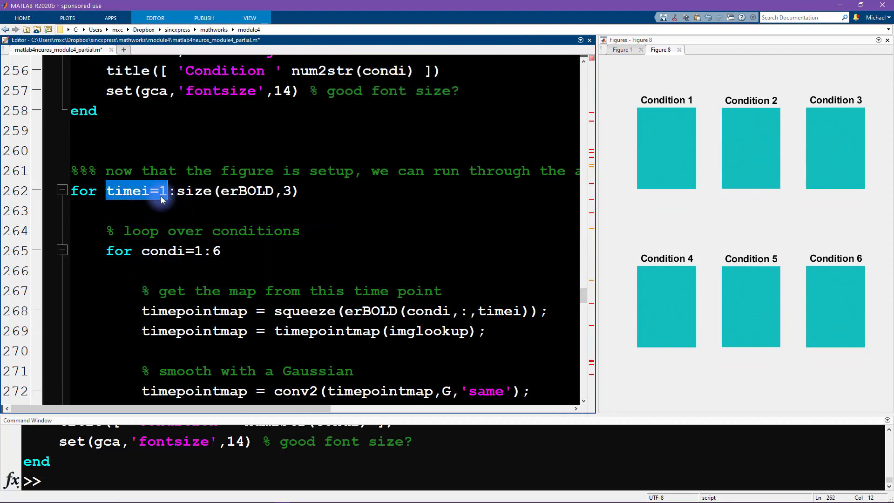
Set the time index to 1 and select the lines extracting the time-point map.
key(F9)
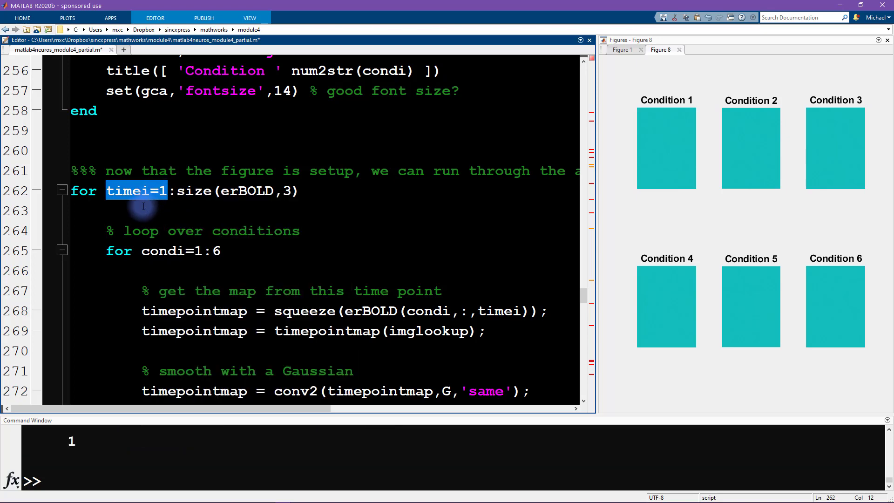
double_click(166, 251)
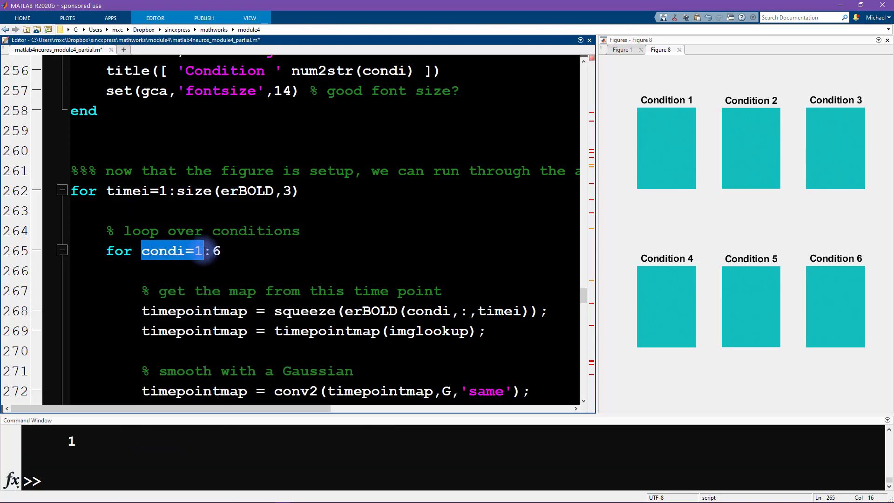
scroll(down, 3)
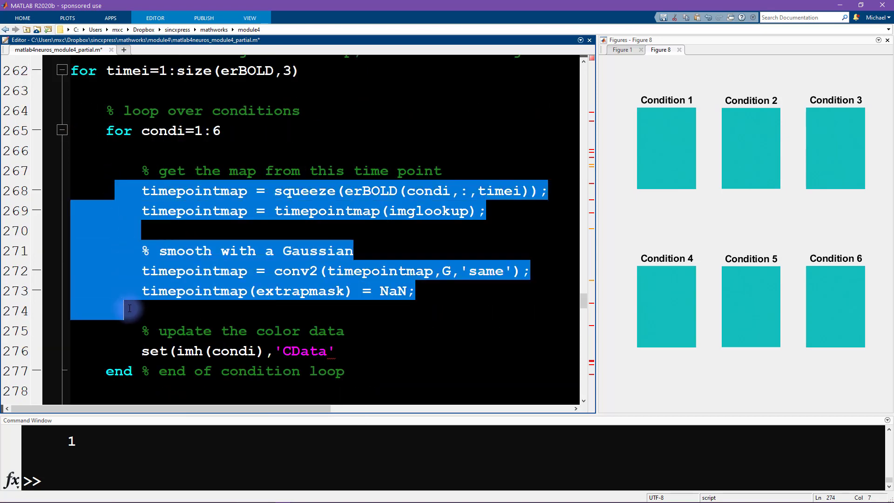
click(208, 232)
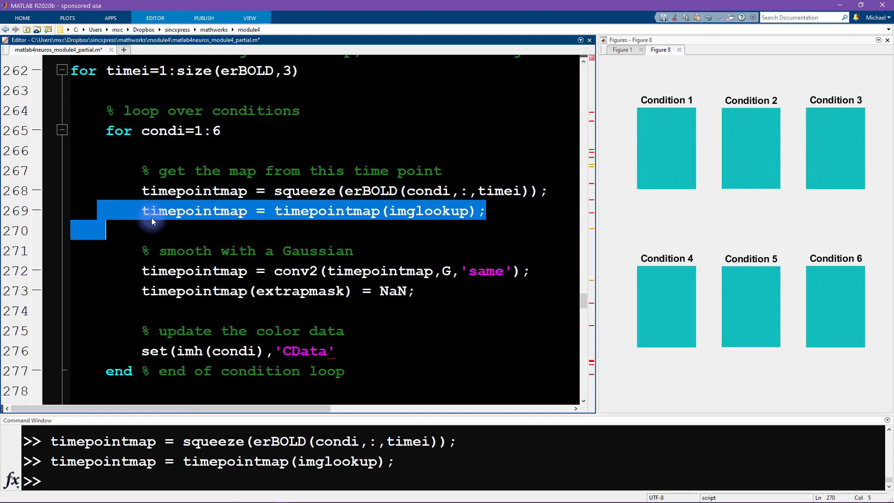
Inspect NaN masking, the Gaussian kernel G and the uses of timepointmap in the smoothing lines.
double_click(274, 290)
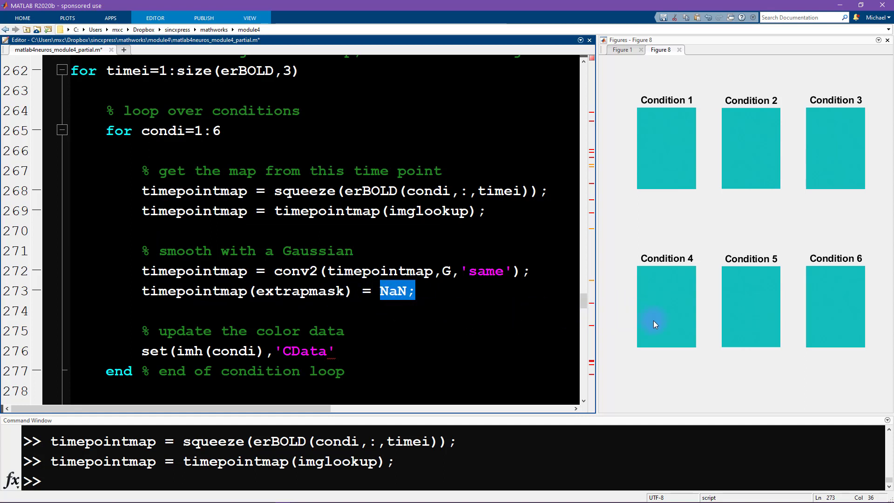
mouse_move(382, 283)
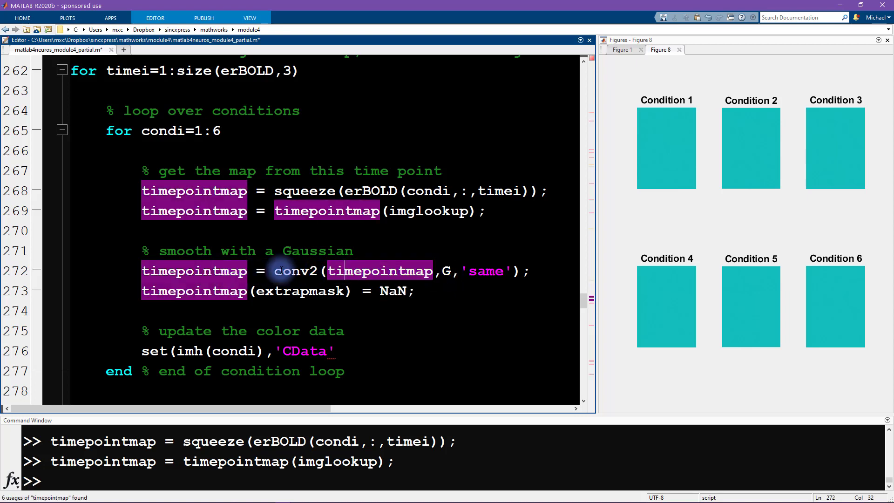
double_click(295, 270)
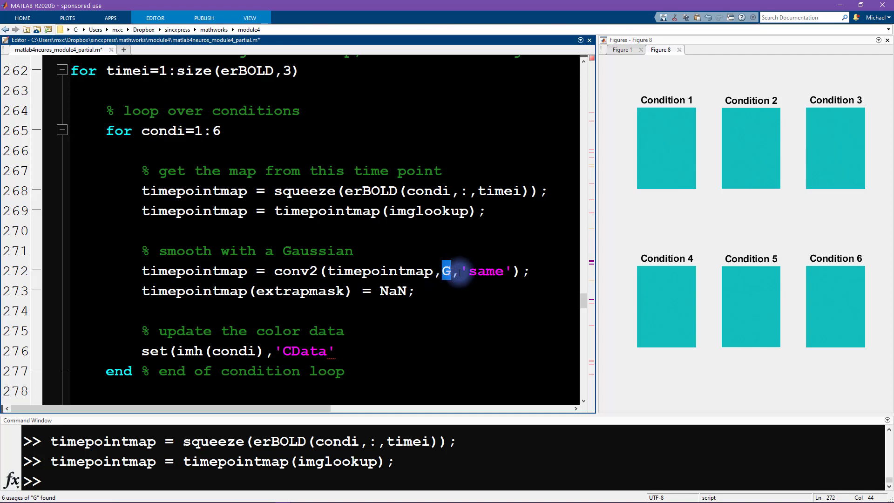
double_click(486, 271)
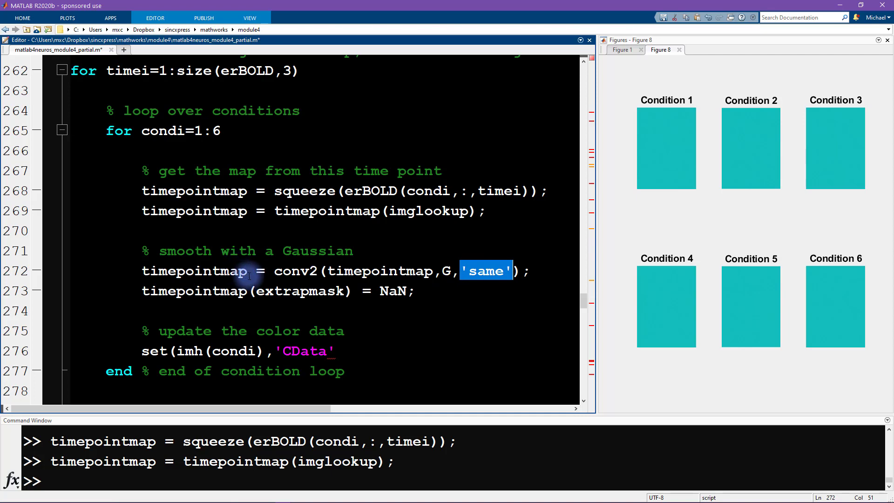
double_click(193, 270)
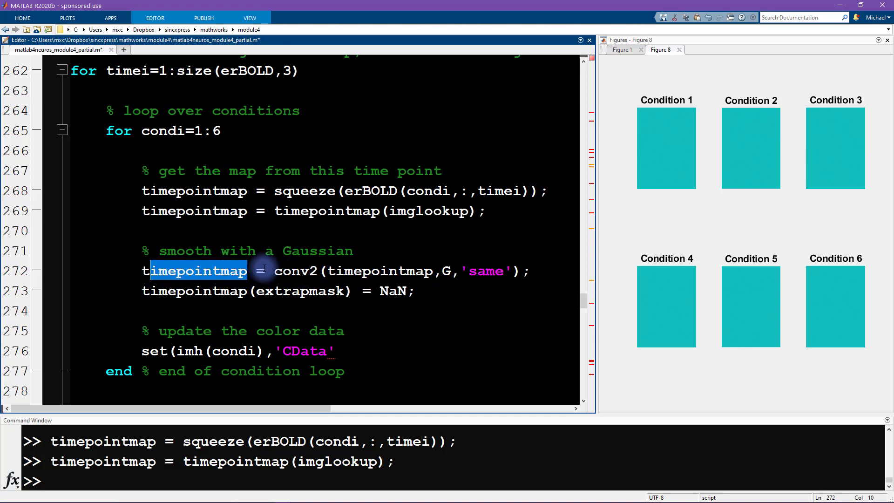
double_click(194, 270)
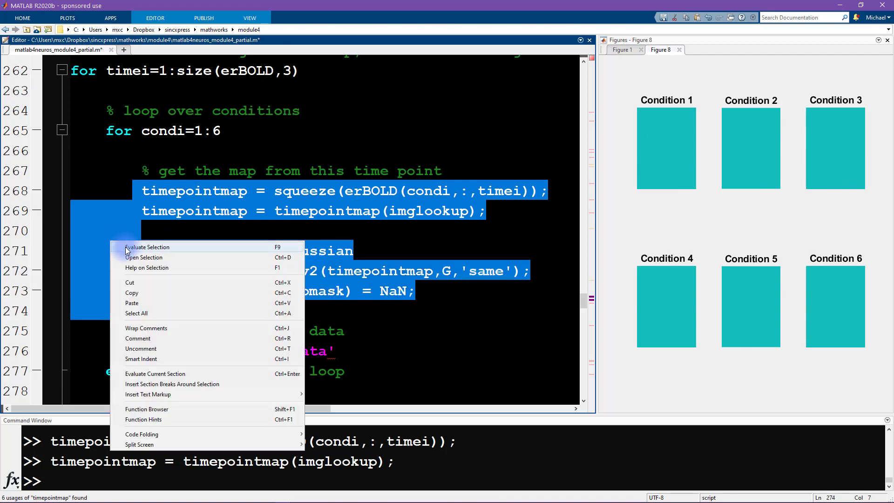
Run the smoothing and masking lines and complete the set CData line with ,timepointmap).
click(146, 247)
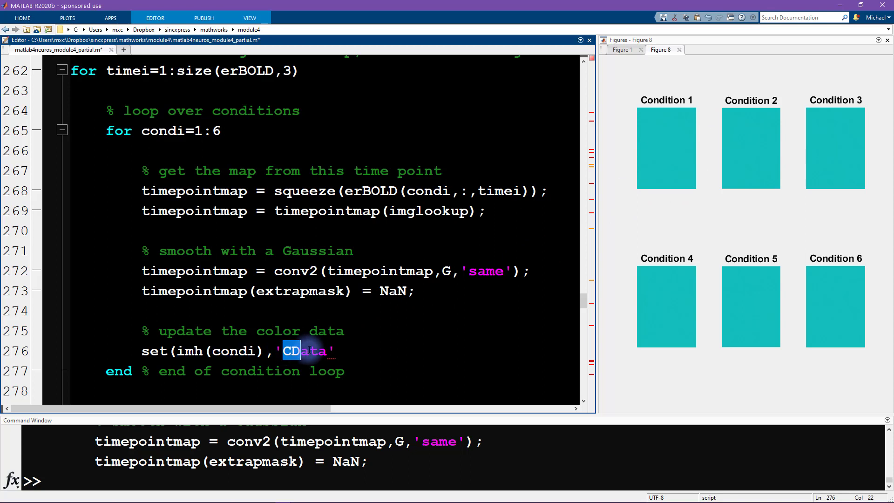
mouse_move(174, 292)
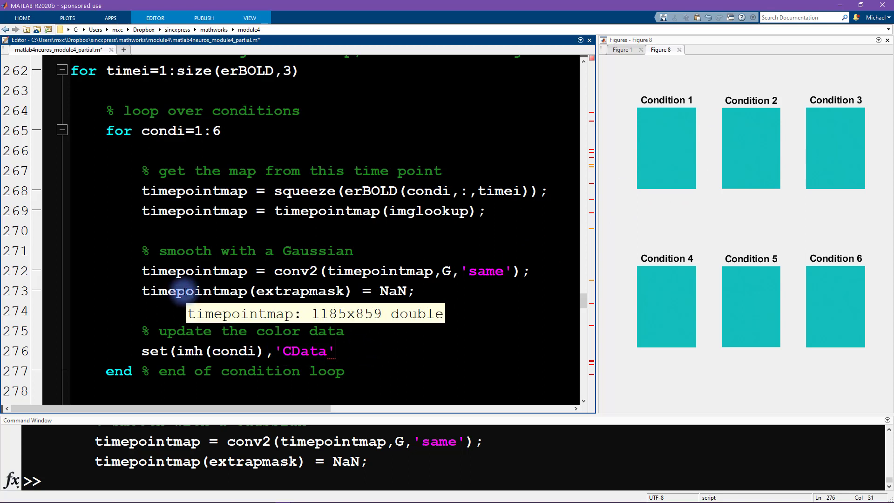
text(,time)
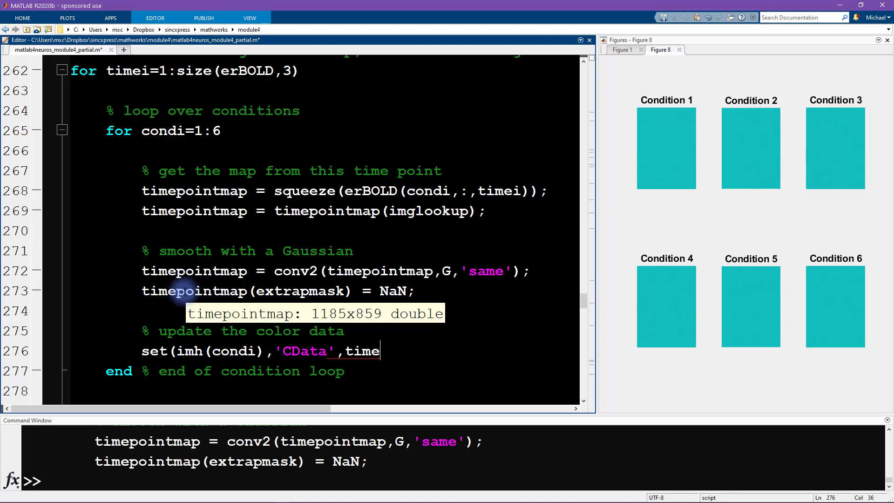
text(pointmap))
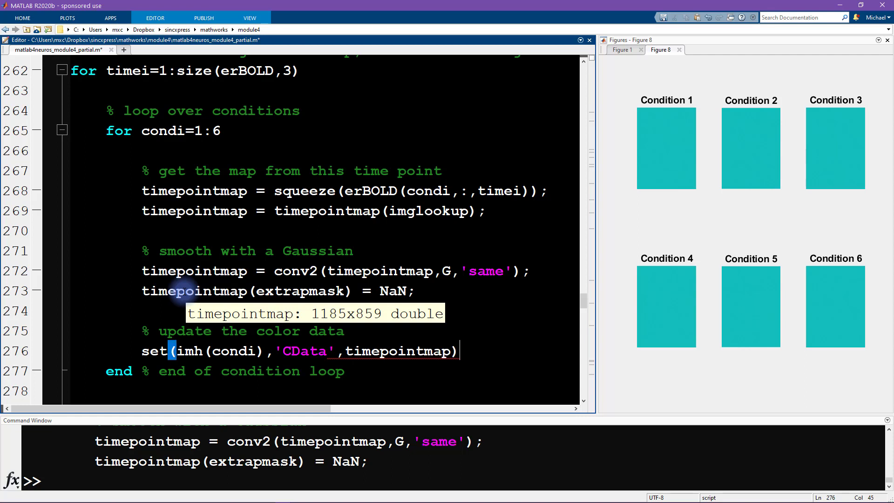
triple_click(299, 351)
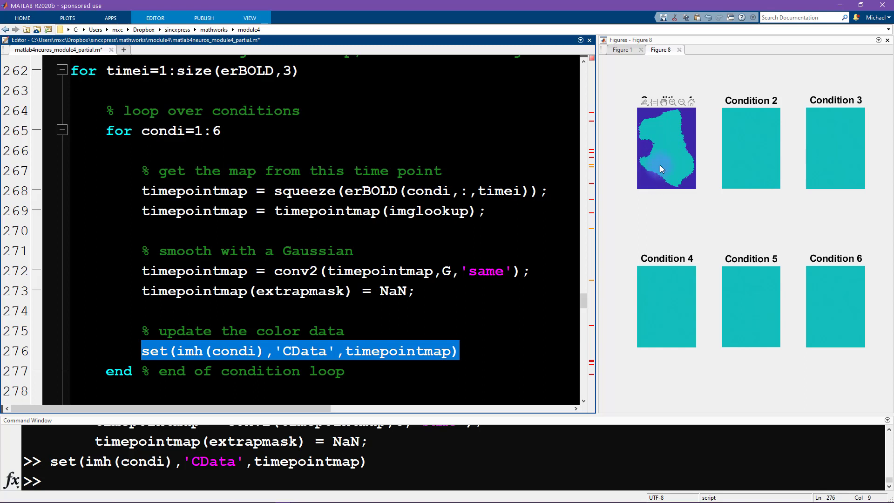
mouse_move(661, 167)
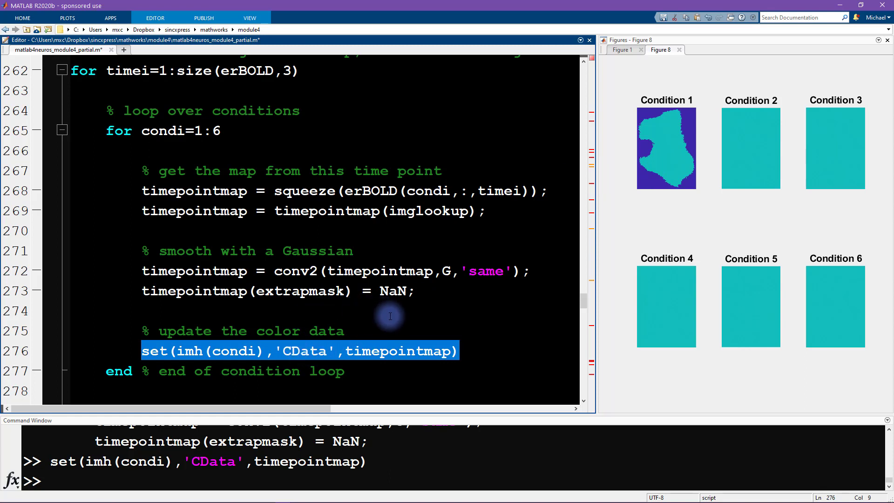
mouse_move(394, 325)
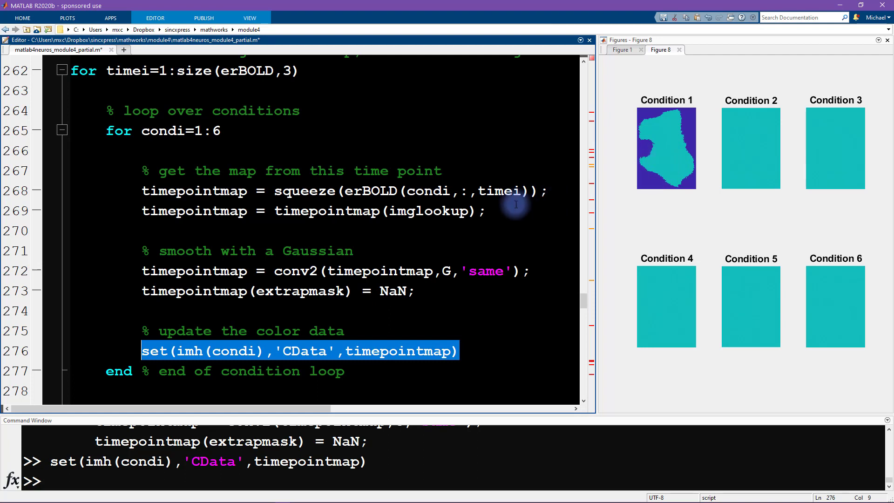
mouse_move(661, 177)
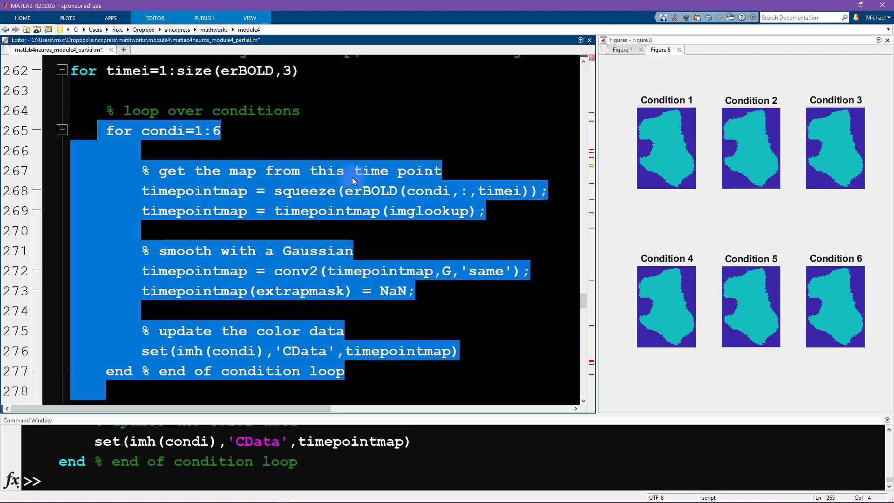
Inspect get(t,'Title') and the 'String' property in the title-update line on line 281.
scroll(down, 3)
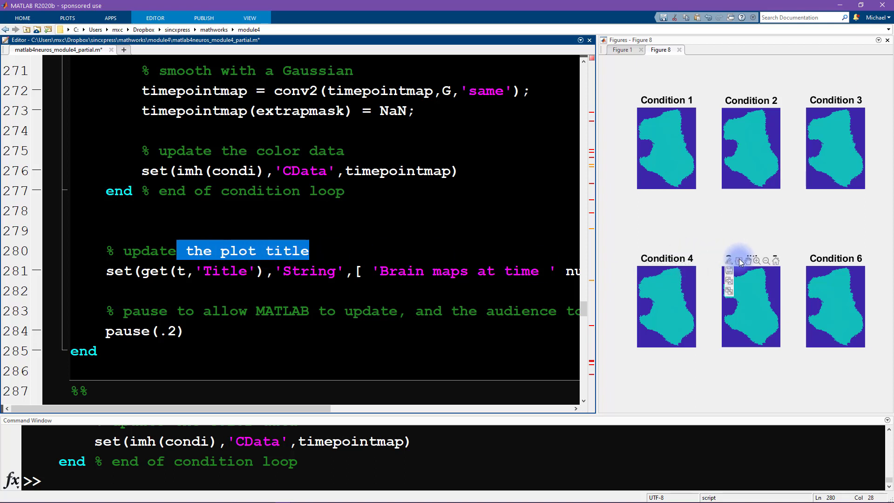
mouse_move(646, 192)
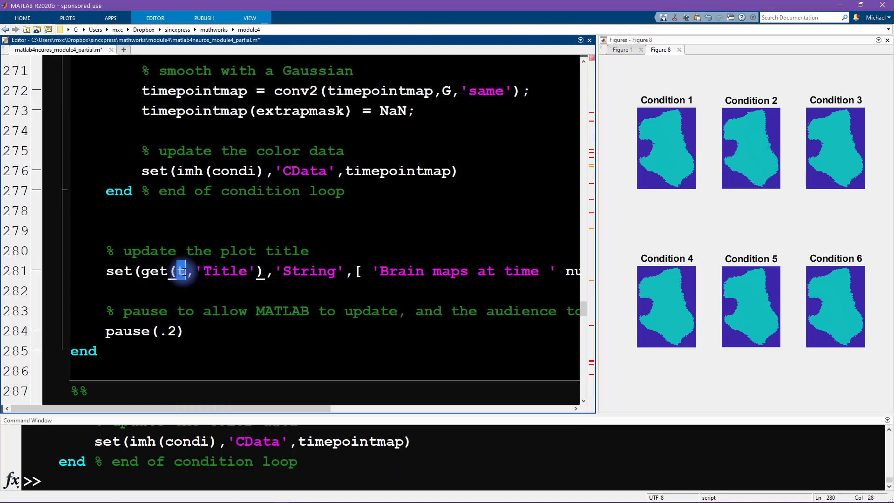
mouse_move(181, 271)
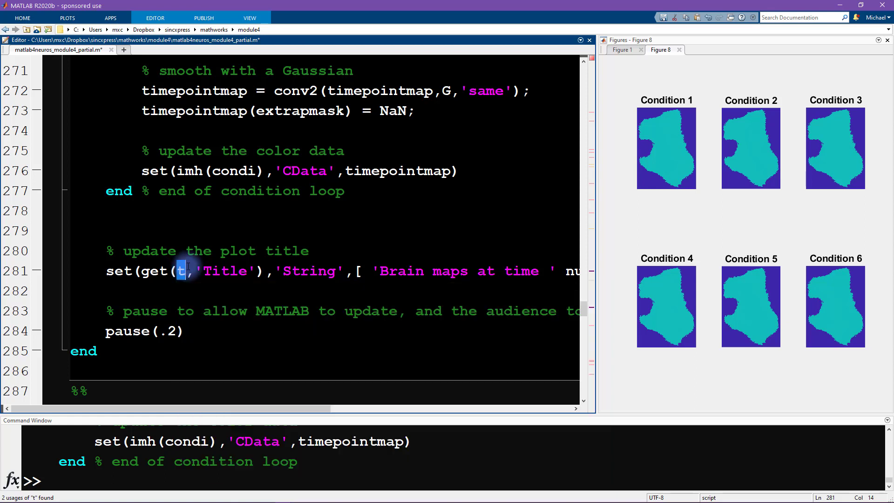
double_click(166, 270)
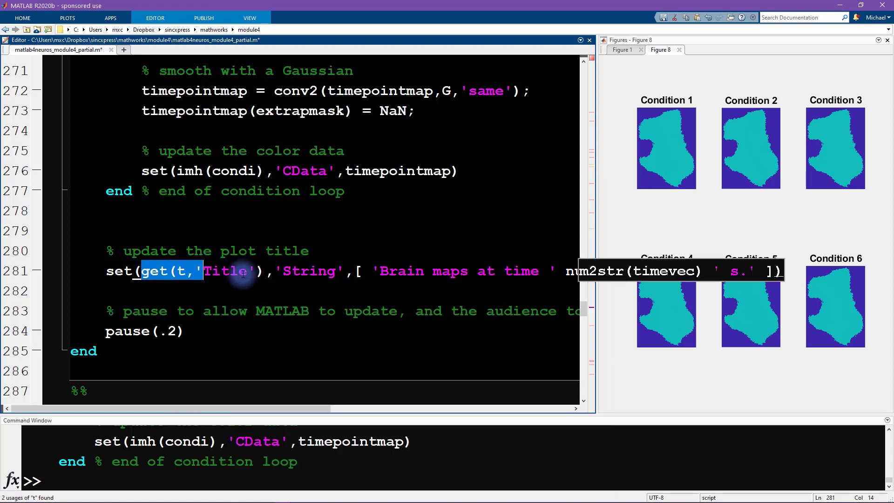
click(291, 271)
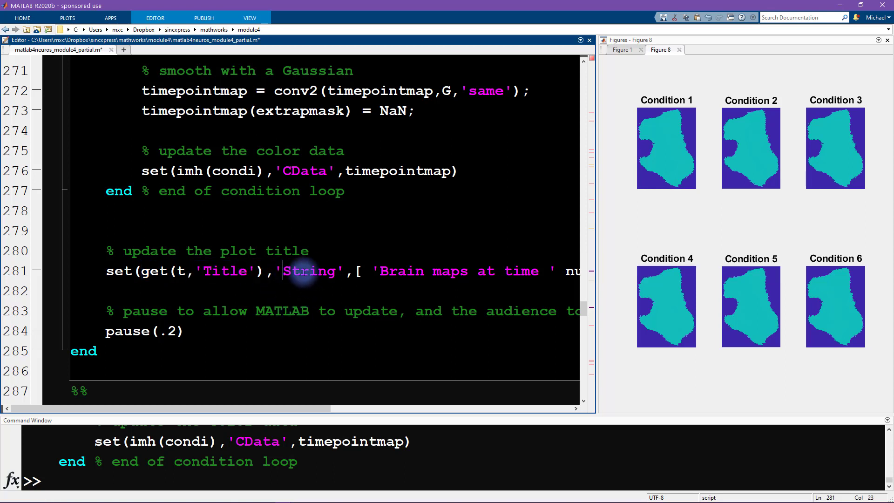
double_click(309, 271)
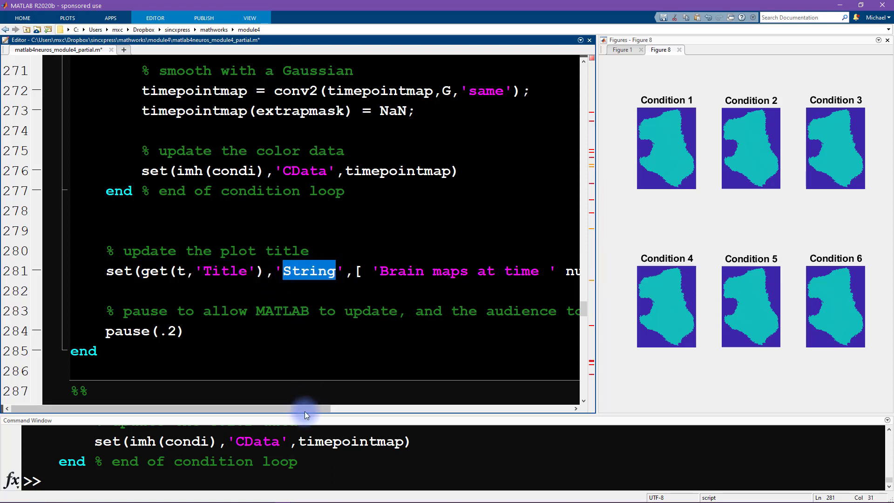
scroll(right, 3)
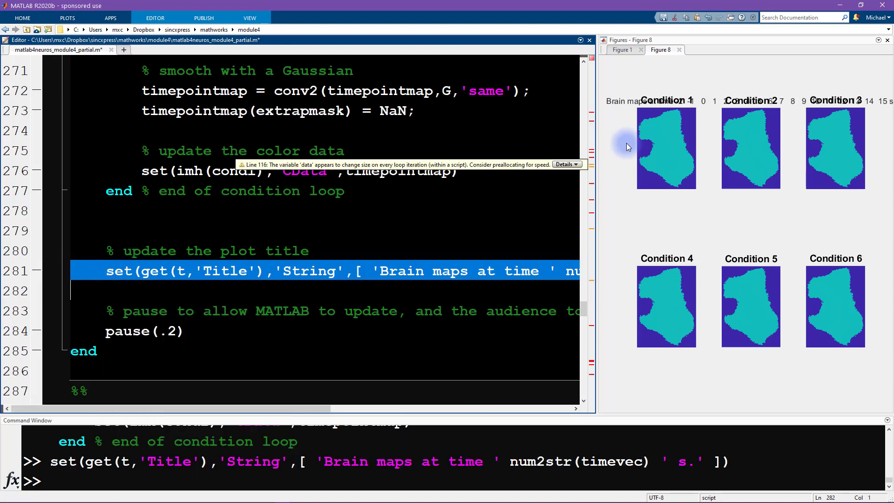
mouse_move(728, 105)
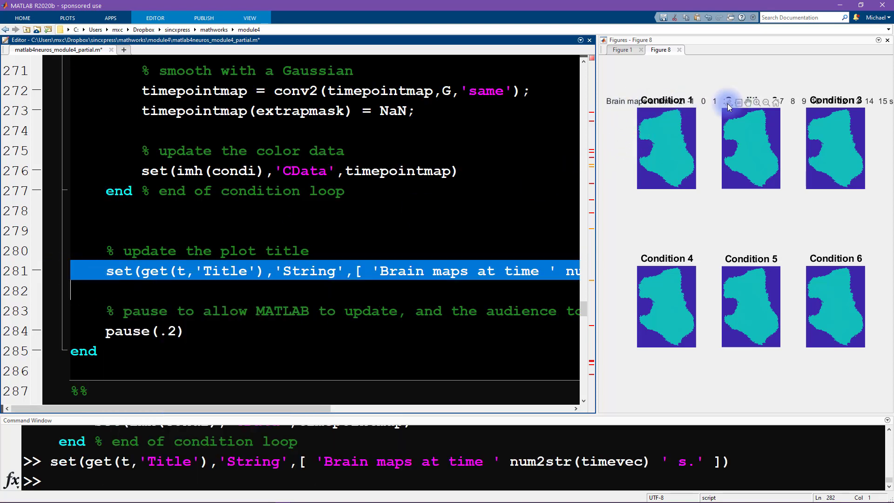
click(370, 323)
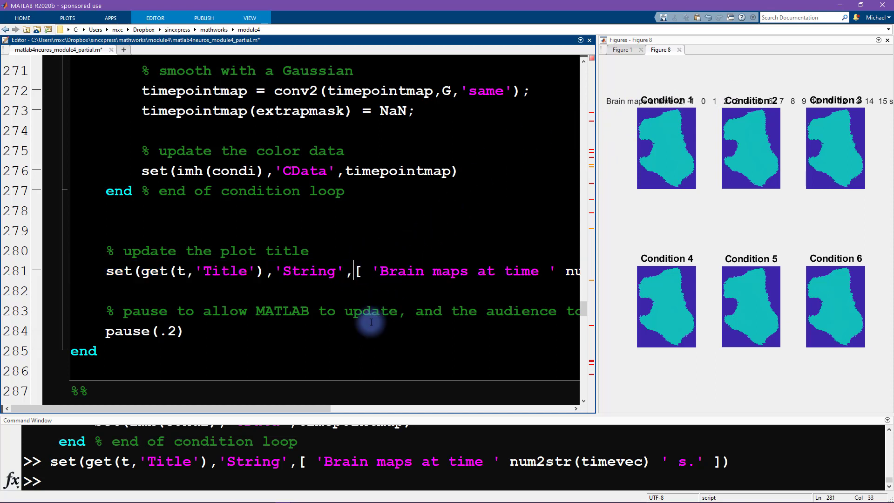
Change the title expression to num2str(timevec(timei)) and evaluate it.
scroll(right, 3)
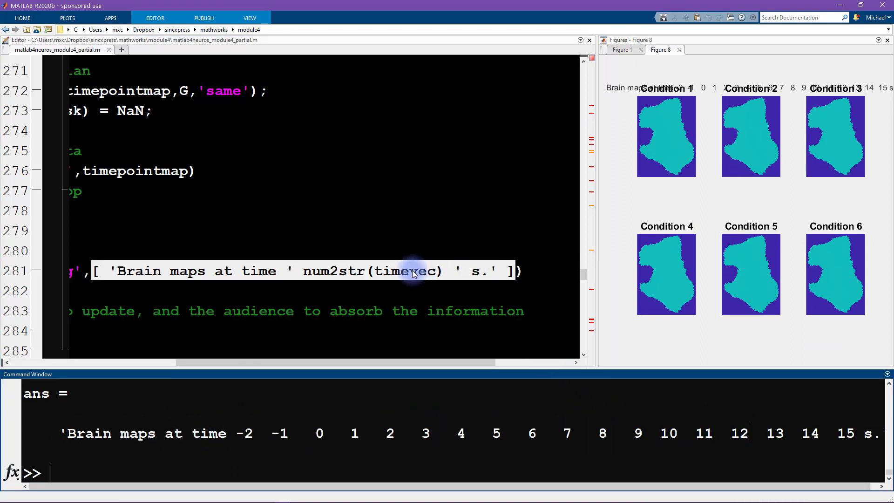
click(415, 296)
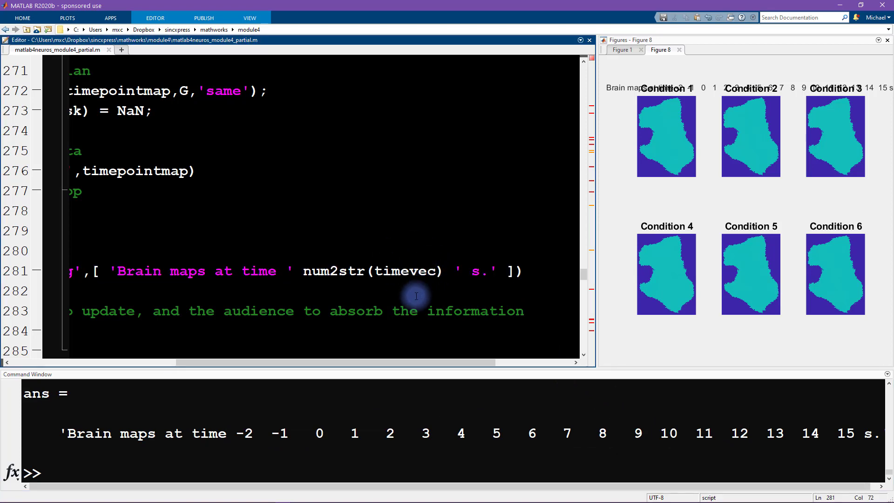
scroll(left, 3)
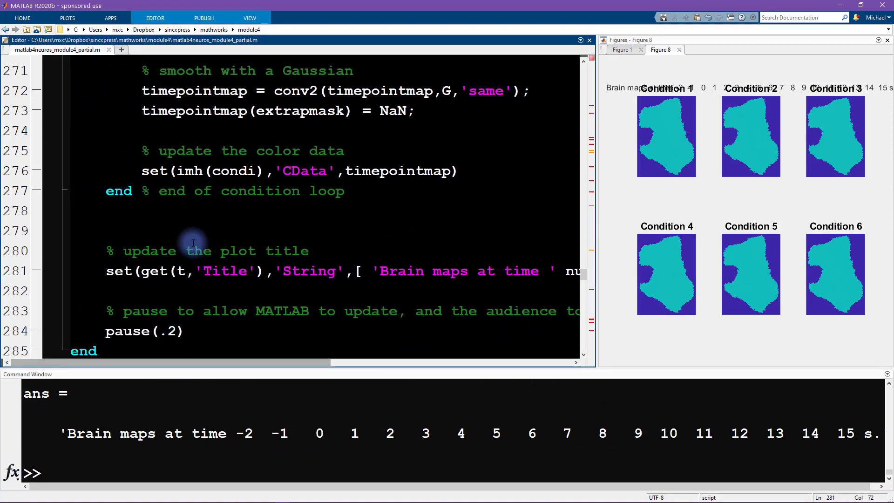
scroll(up, 3)
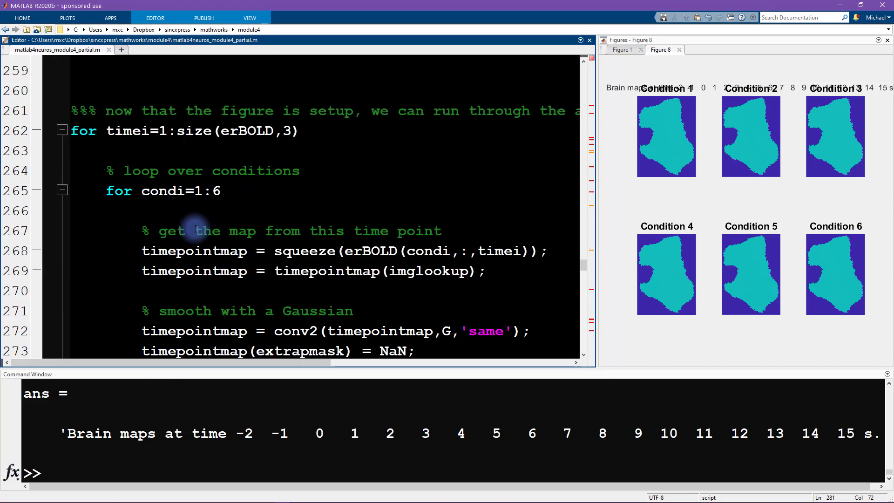
scroll(right, 3)
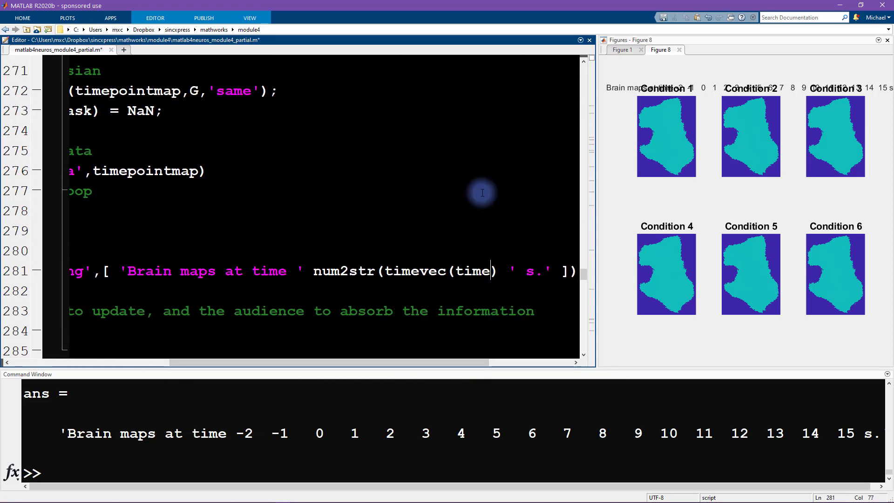
text(i))
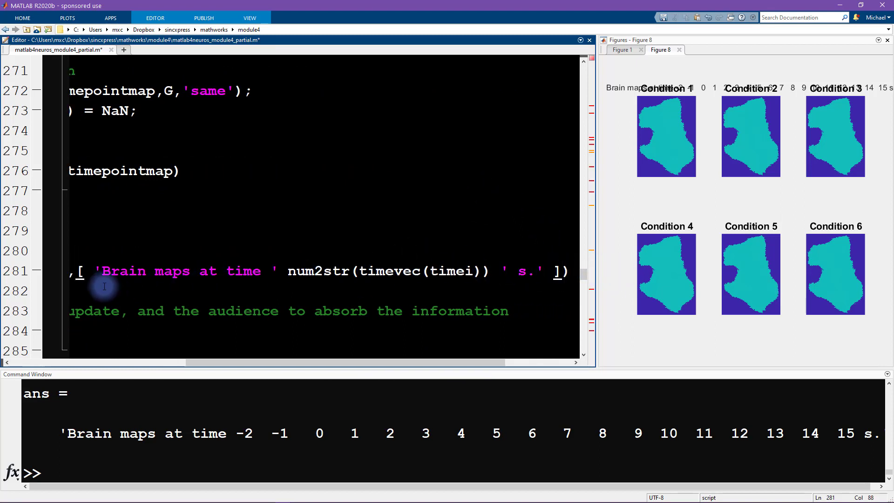
right_click(250, 270)
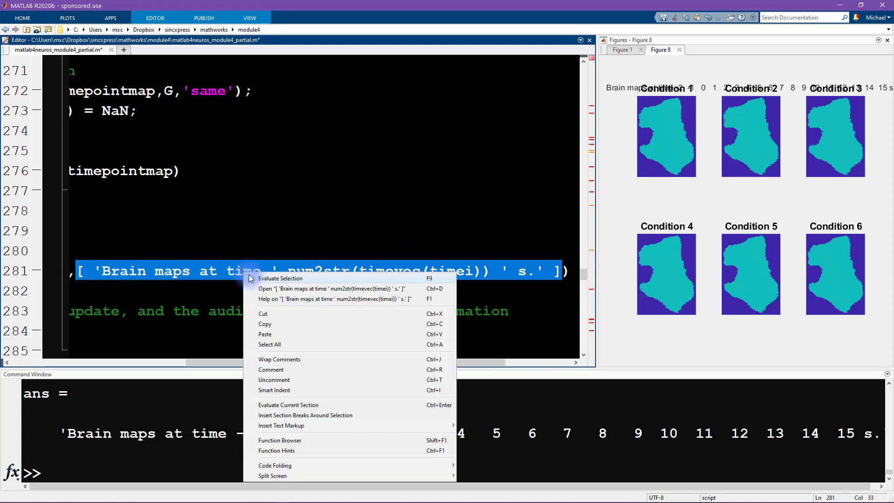
click(281, 278)
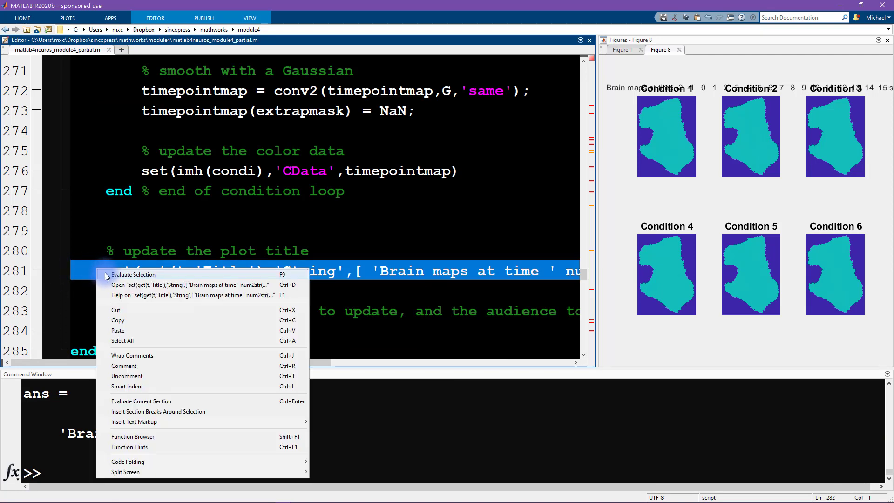
Evaluate the time-loop code so Figure 8 updates its 2x3 grid of condition maps.
click(133, 274)
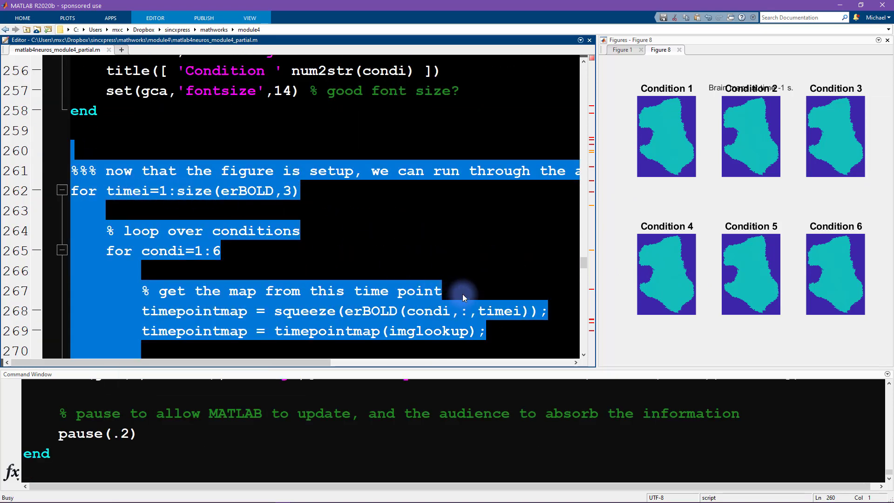
mouse_move(796, 98)
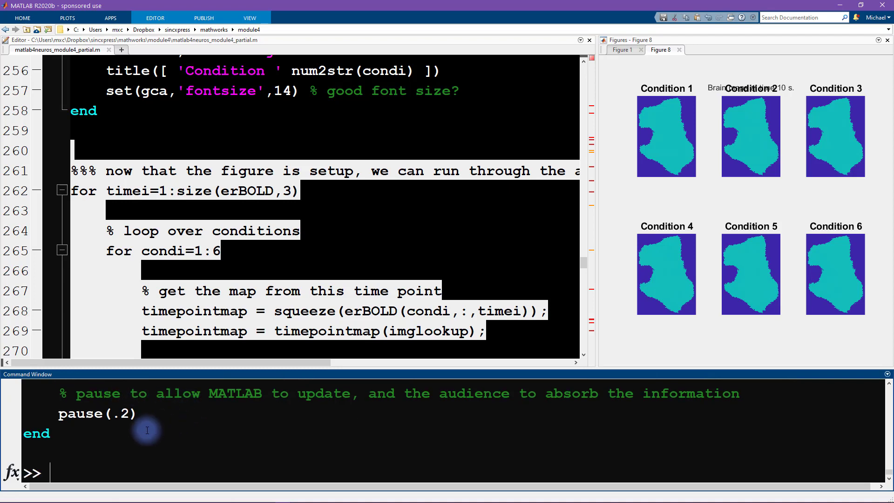
mouse_move(783, 96)
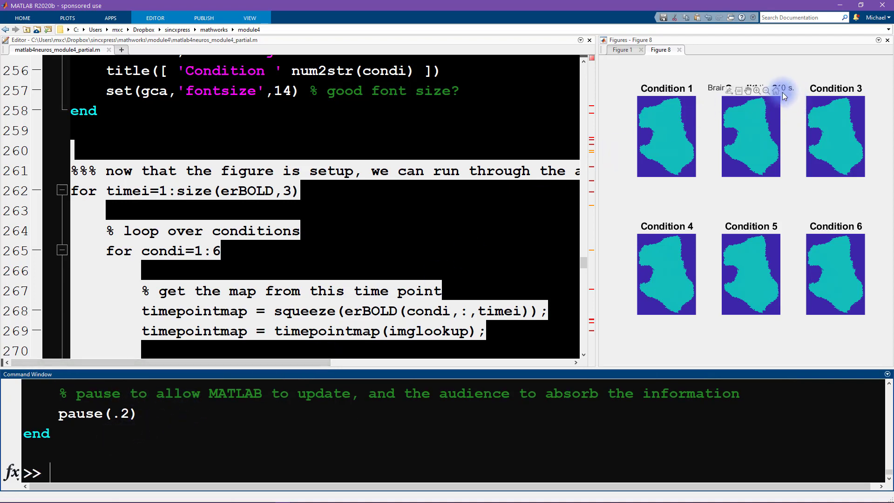
Replace the 100000 colour-limit multiplier with 3 so each tile uses [-1 1]*3.
click(319, 211)
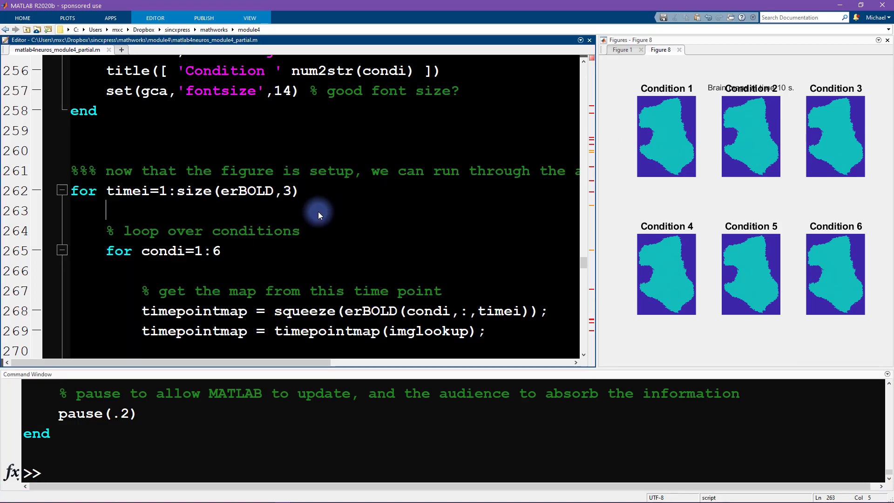
scroll(up, 3)
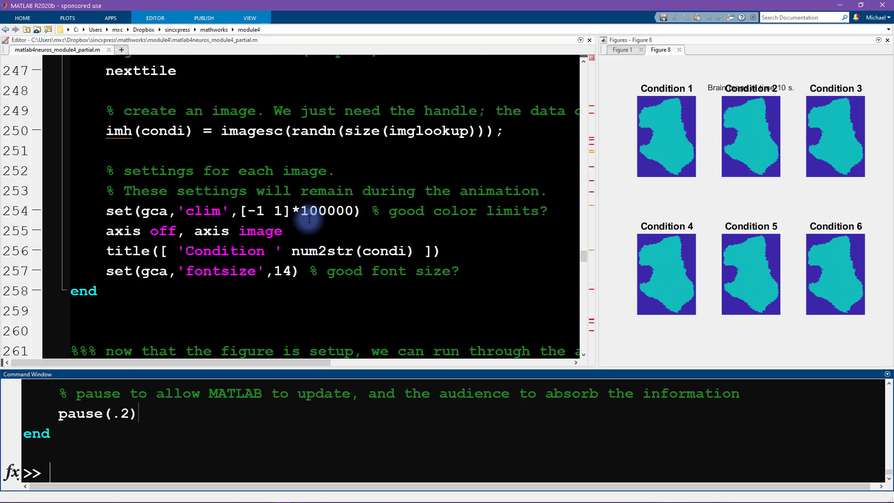
double_click(326, 211)
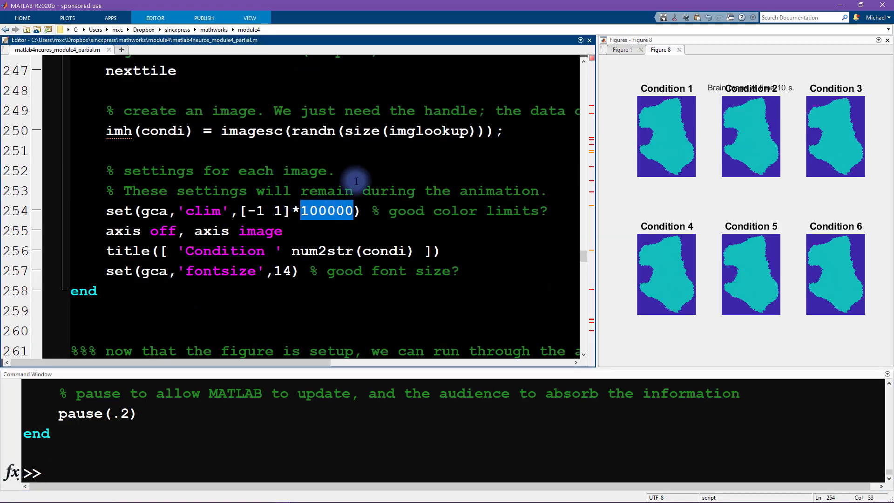
text(3)
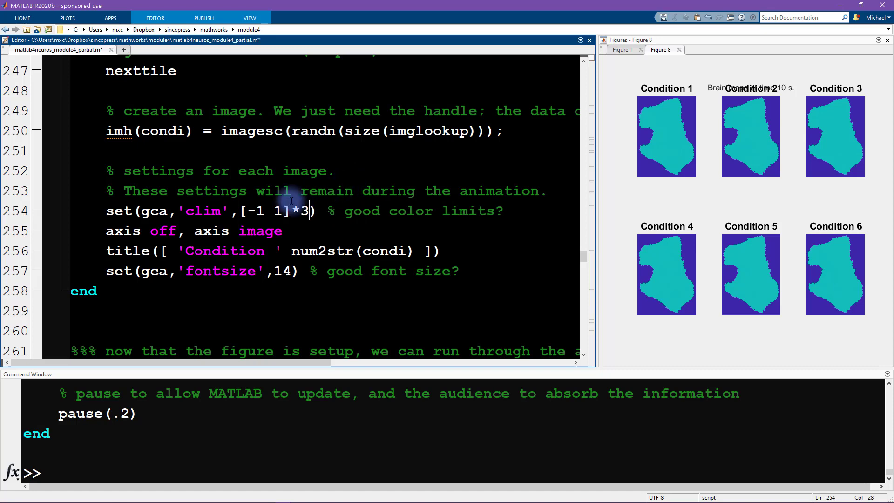
scroll(down, 3)
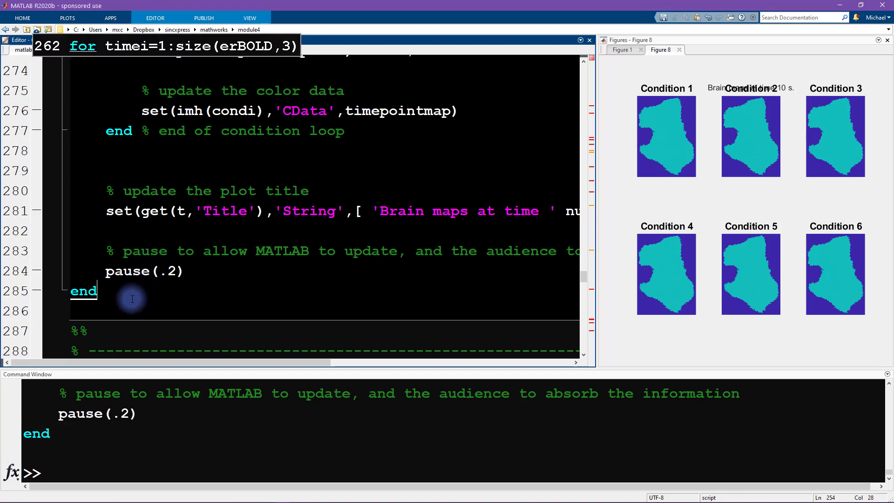
scroll(up, 3)
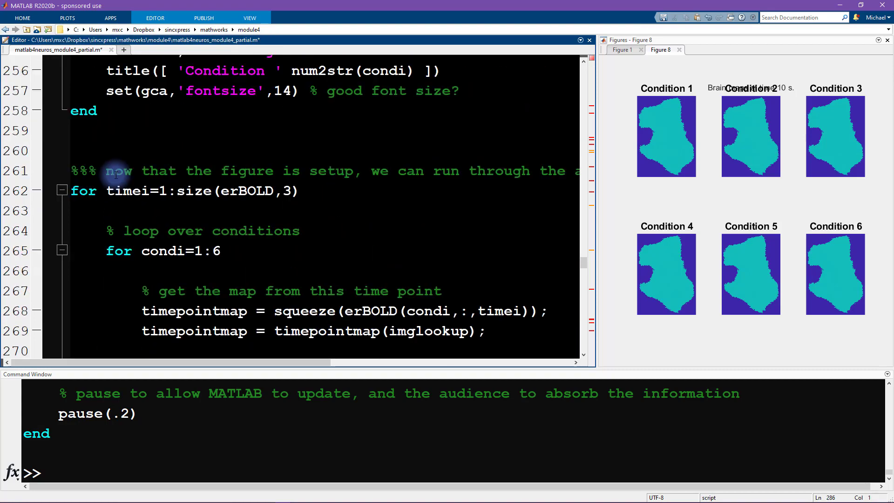
scroll(up, 3)
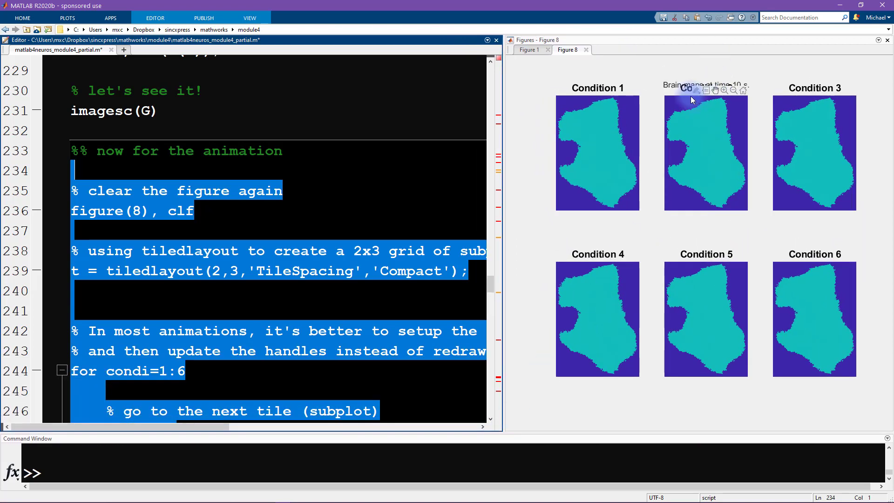
mouse_move(508, 415)
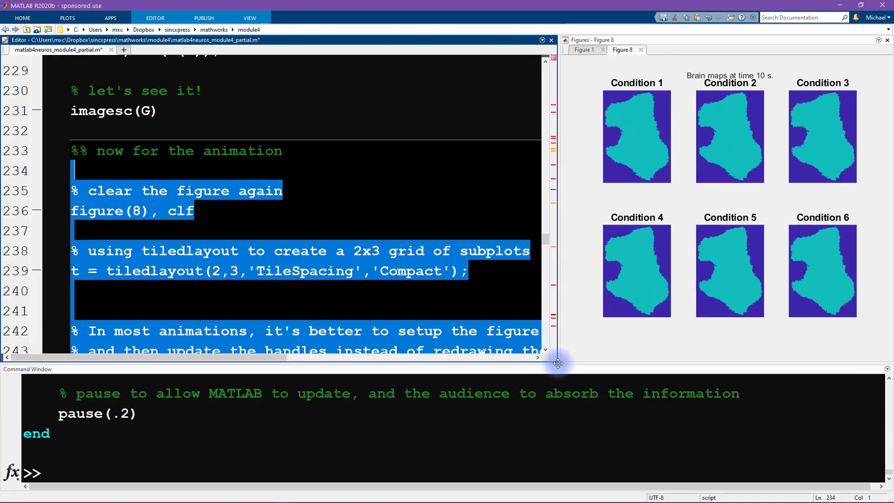
Evaluate the selected animation section so all six tiles show varied maps titled time 15 s.
right_click(301, 271)
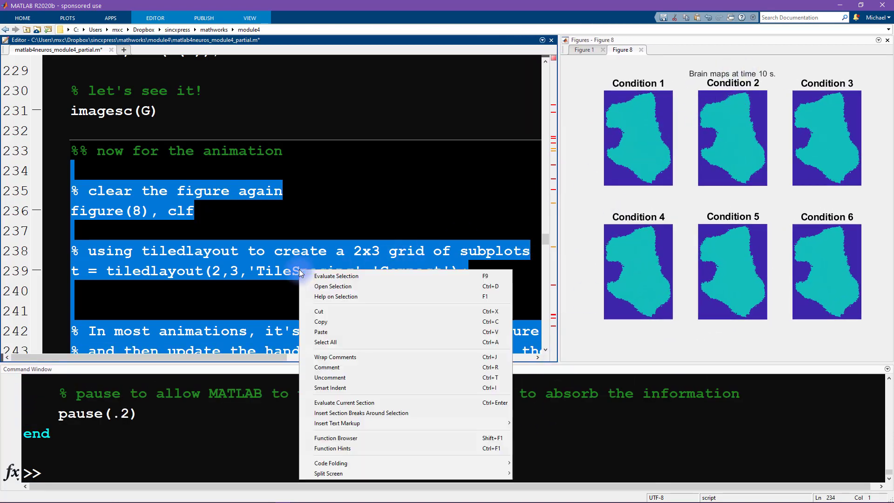
click(335, 275)
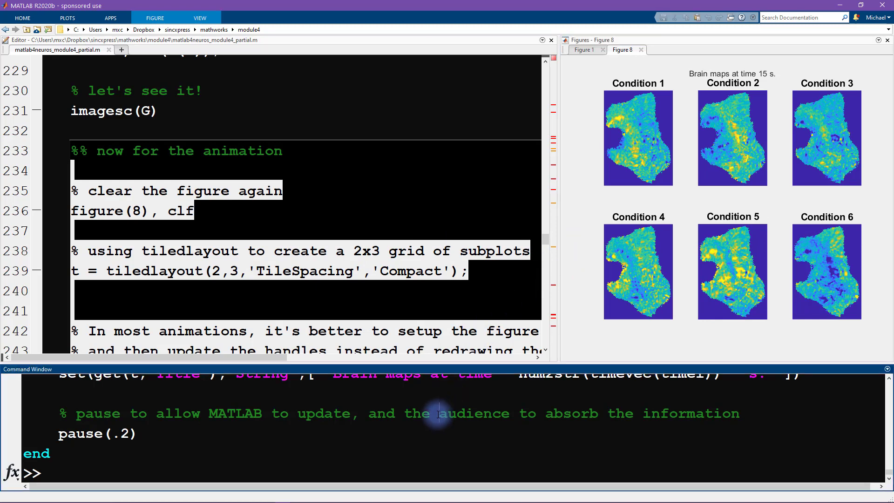
Run colormap jet in the Command Window to recolour the six brain maps.
text(colormap jet)
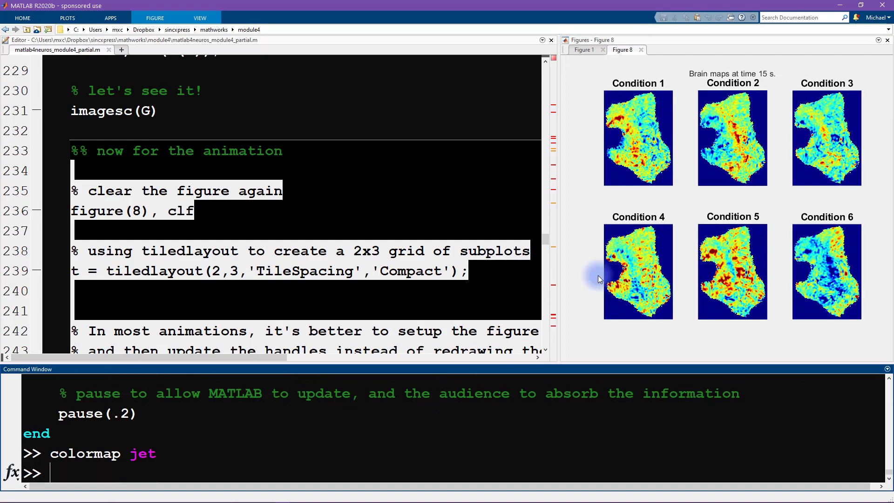
mouse_move(559, 362)
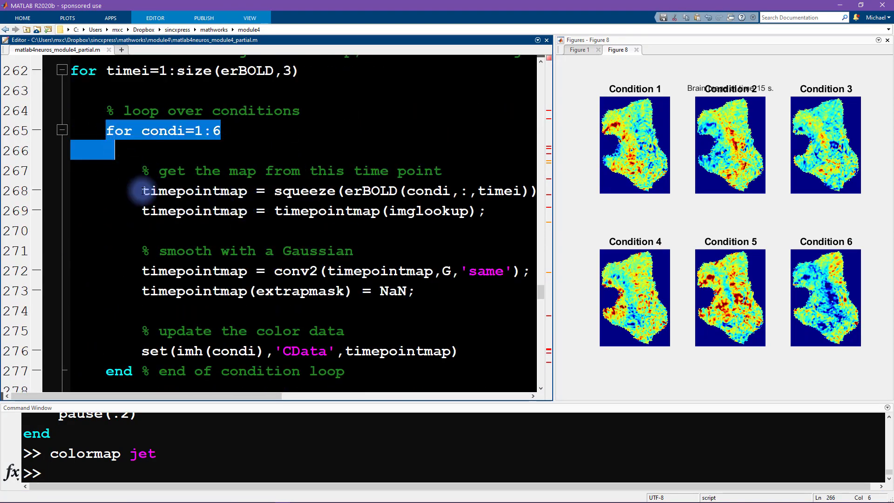
click(274, 271)
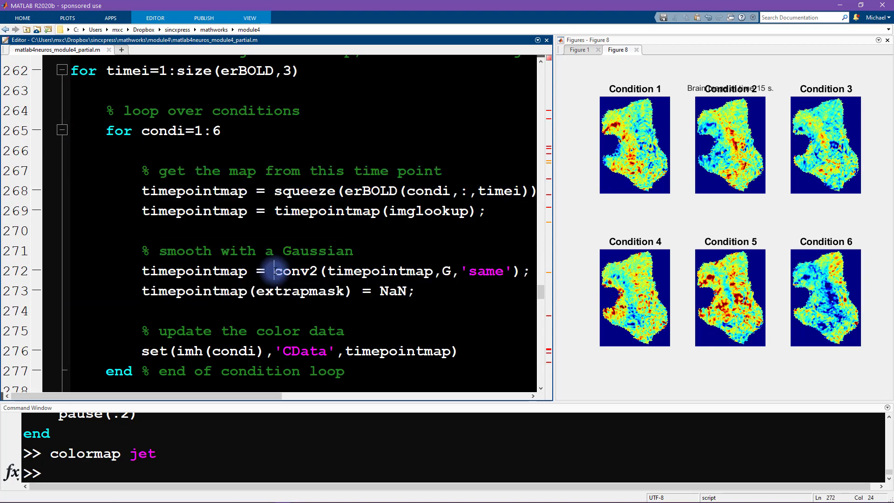
double_click(295, 271)
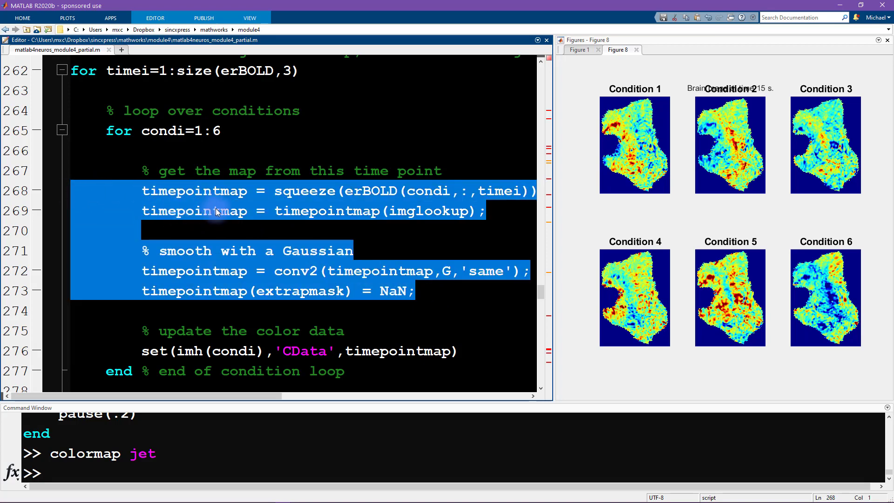
mouse_move(211, 230)
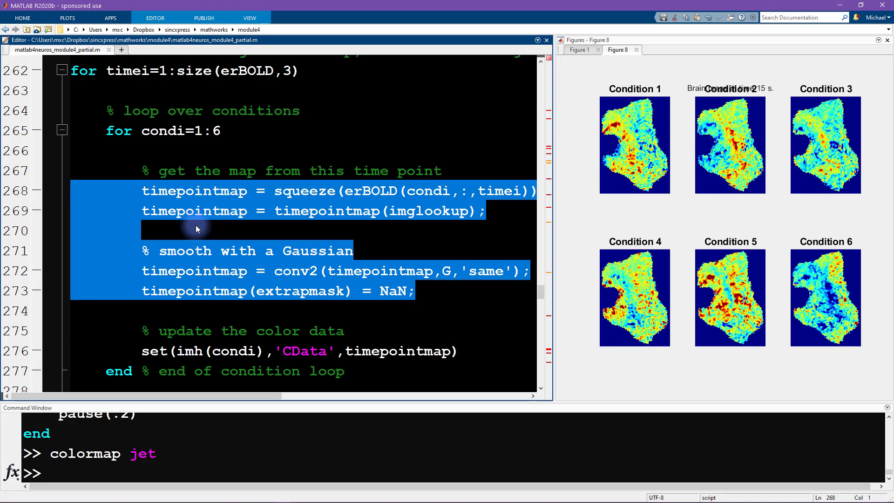
mouse_move(220, 166)
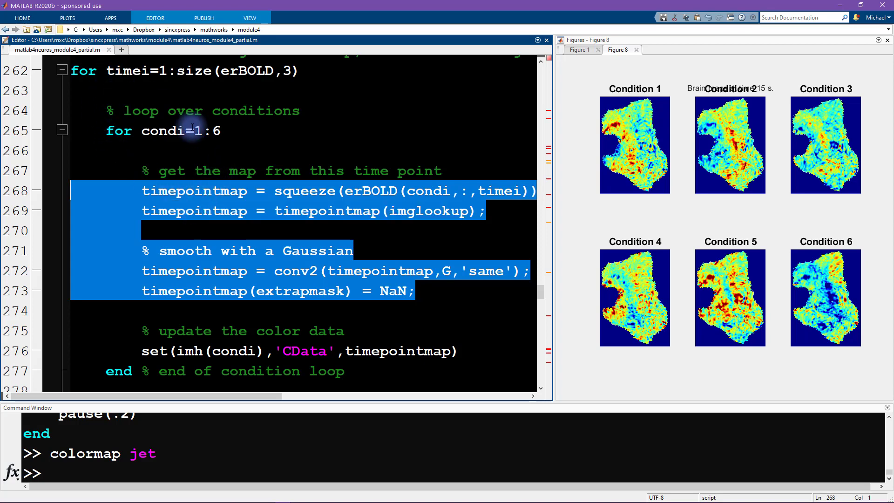
scroll(up, 3)
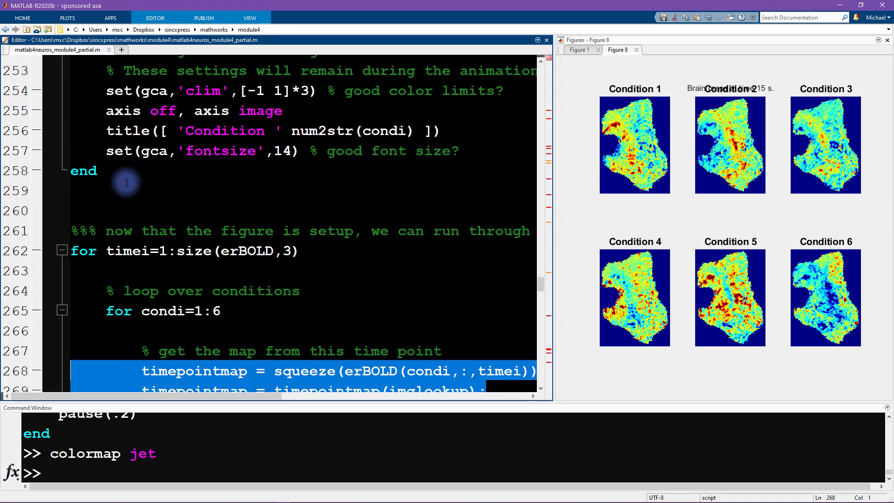
scroll(down, 3)
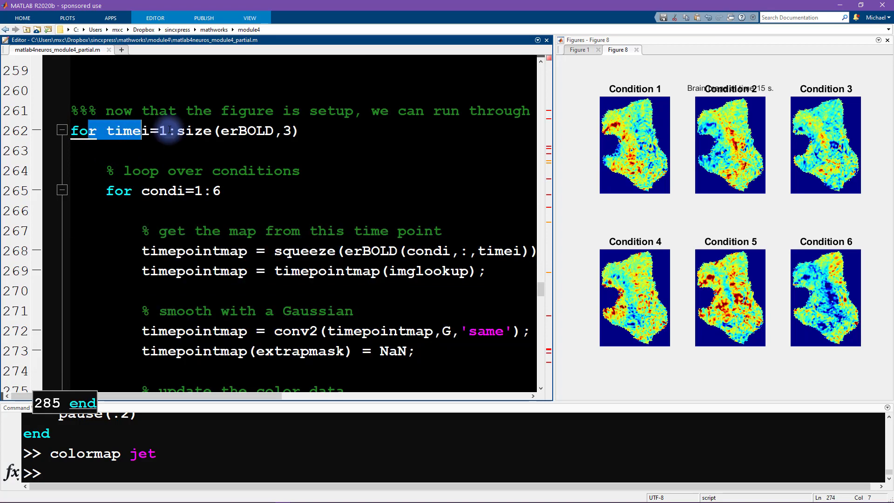
drag(139, 130, 223, 190)
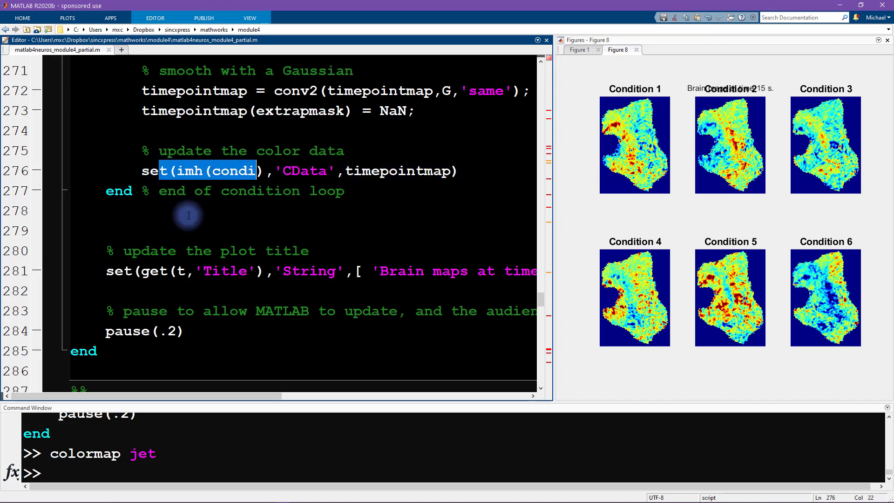
double_click(128, 332)
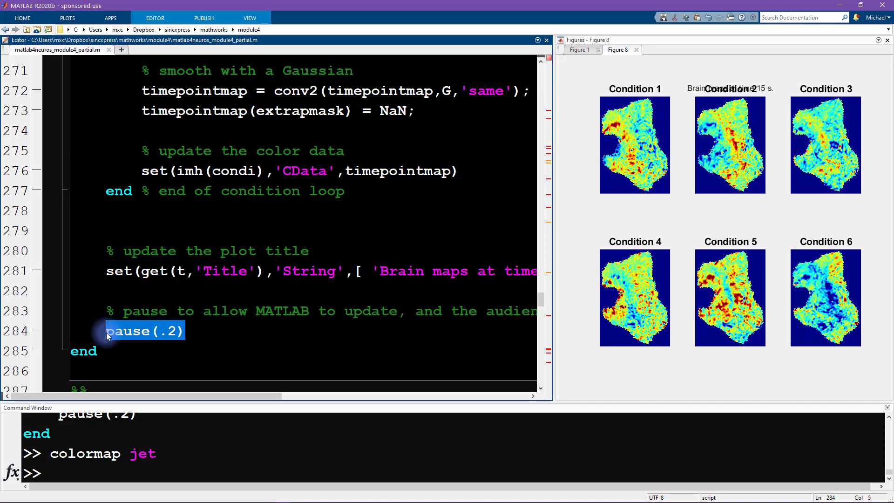
scroll(up, 3)
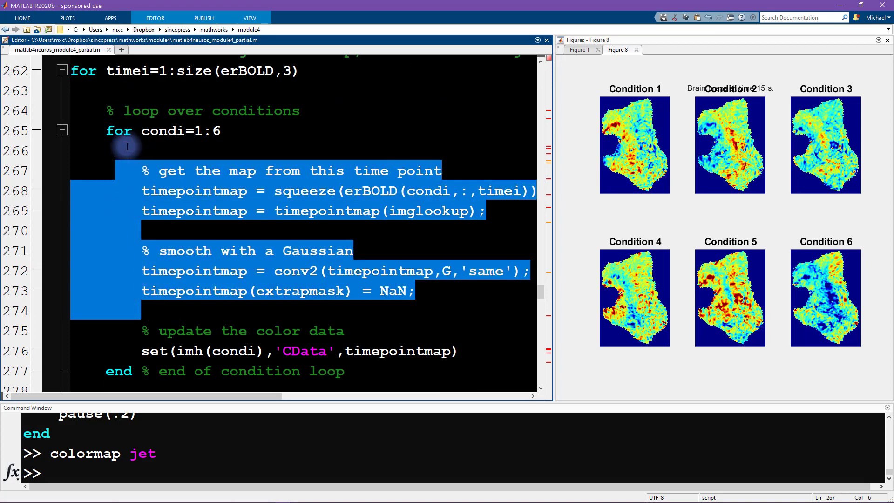
mouse_move(169, 215)
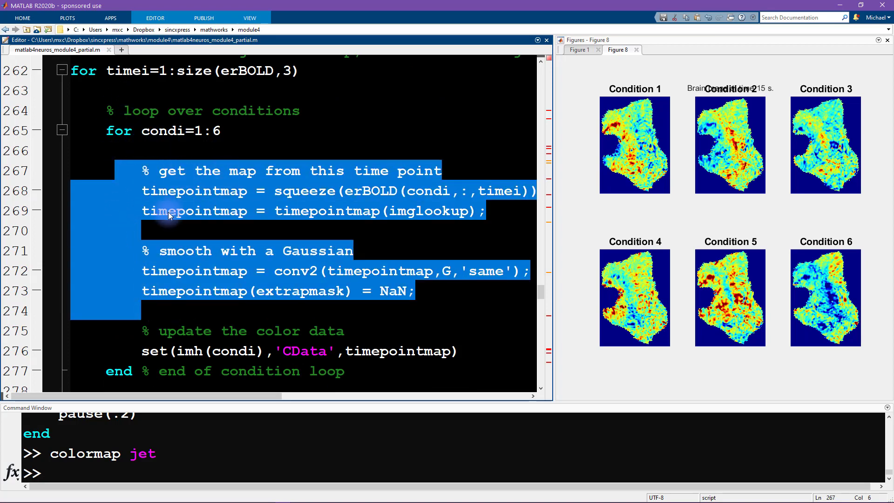
mouse_move(188, 238)
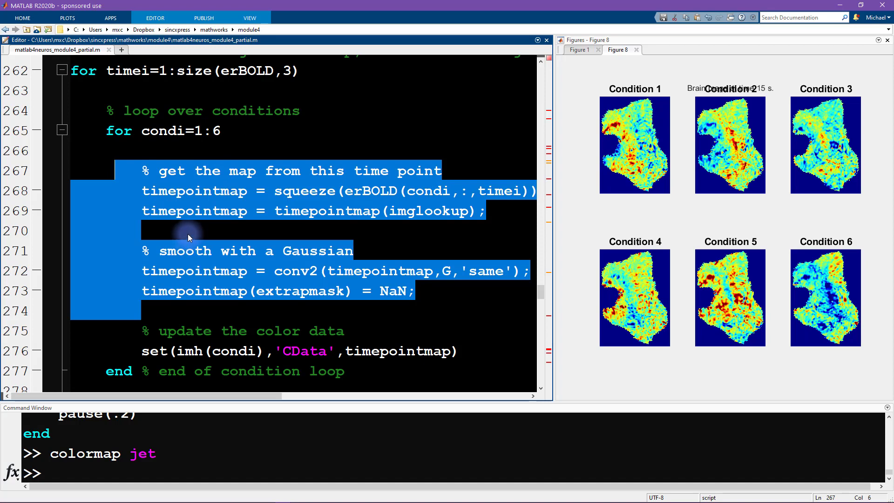
mouse_move(169, 204)
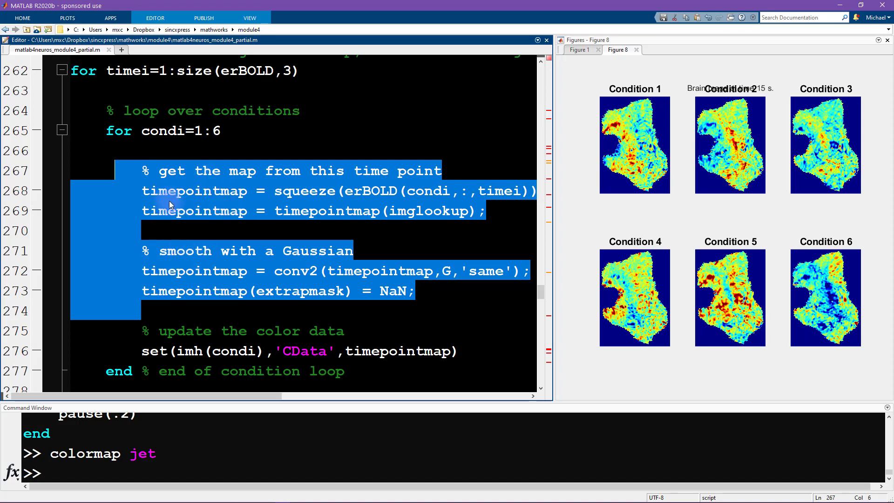
mouse_move(186, 231)
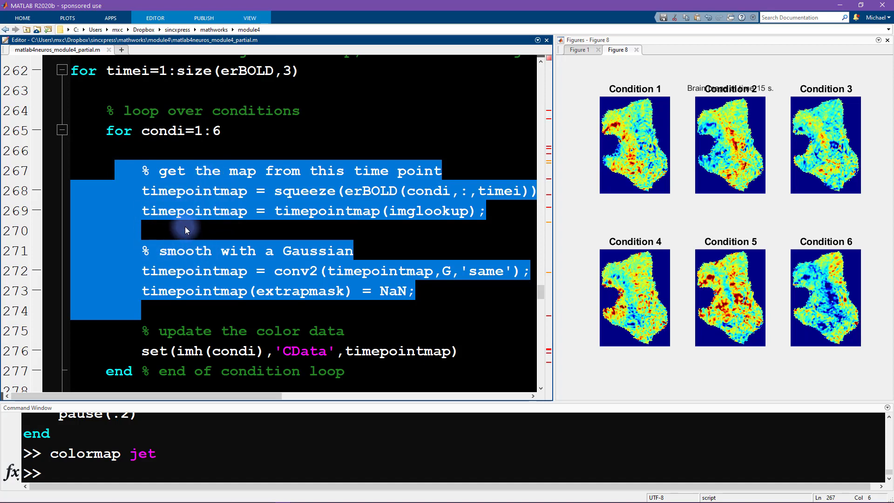
click(146, 231)
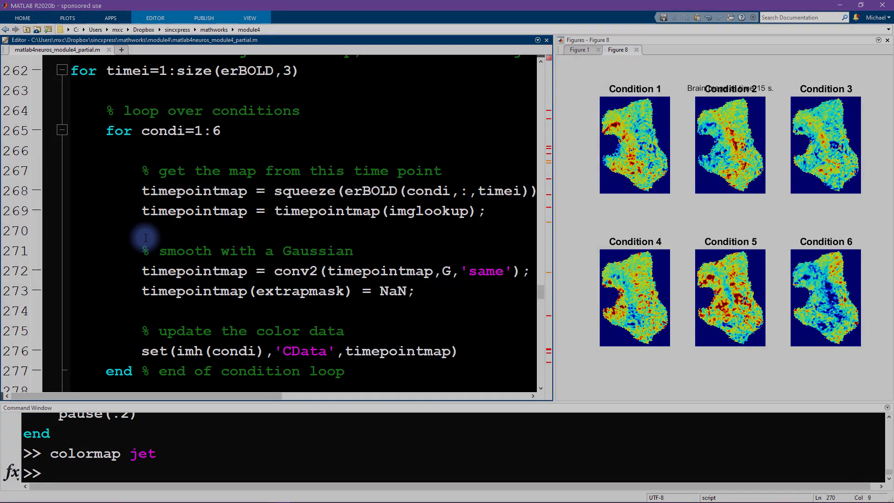